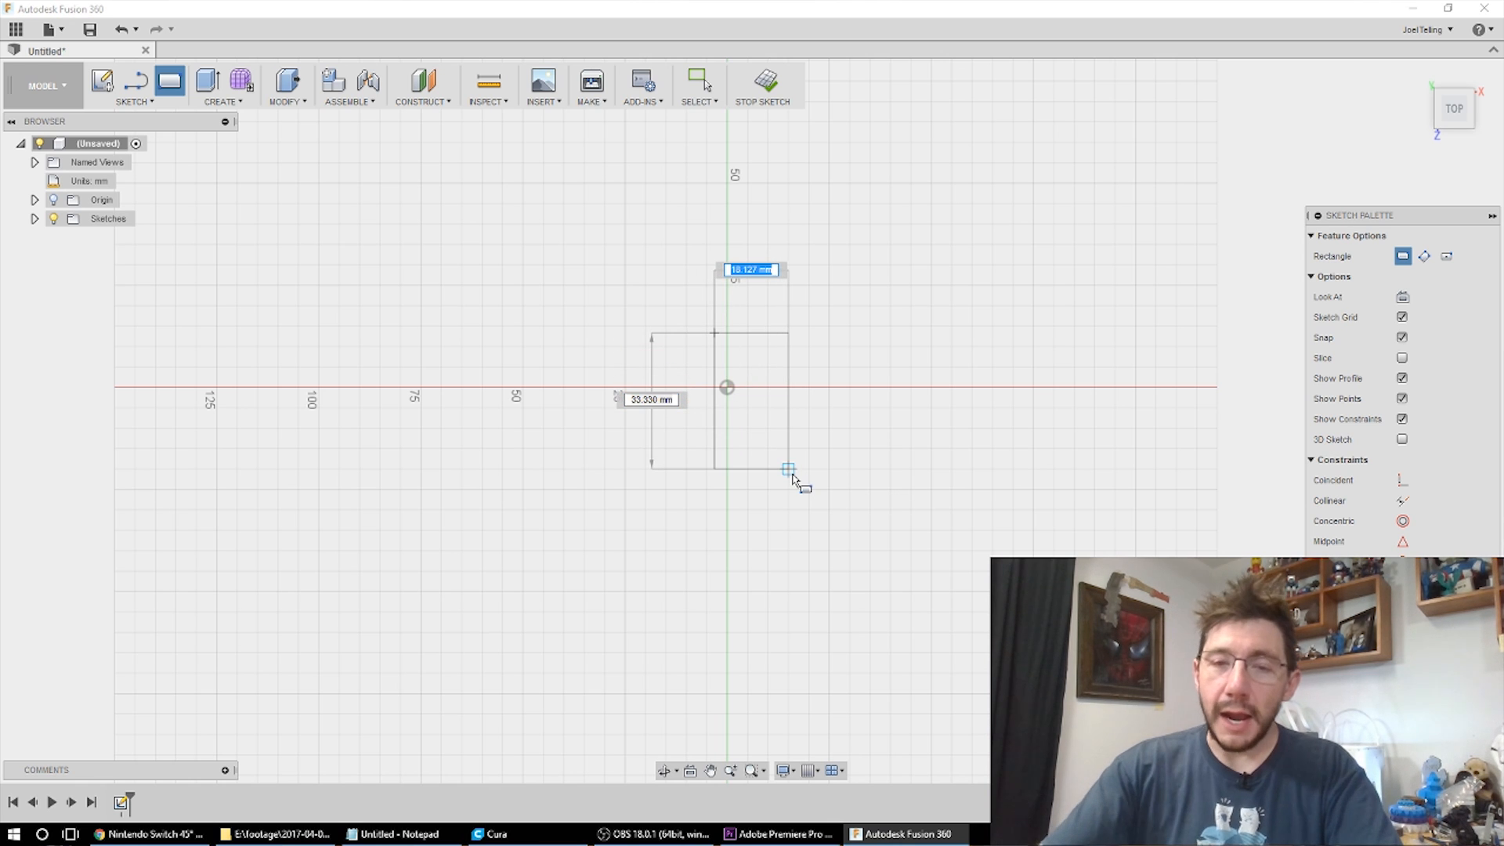
# Draw a 28 mm by 30 mm rectangle centred on the origin
pyautogui.write('28 mm')
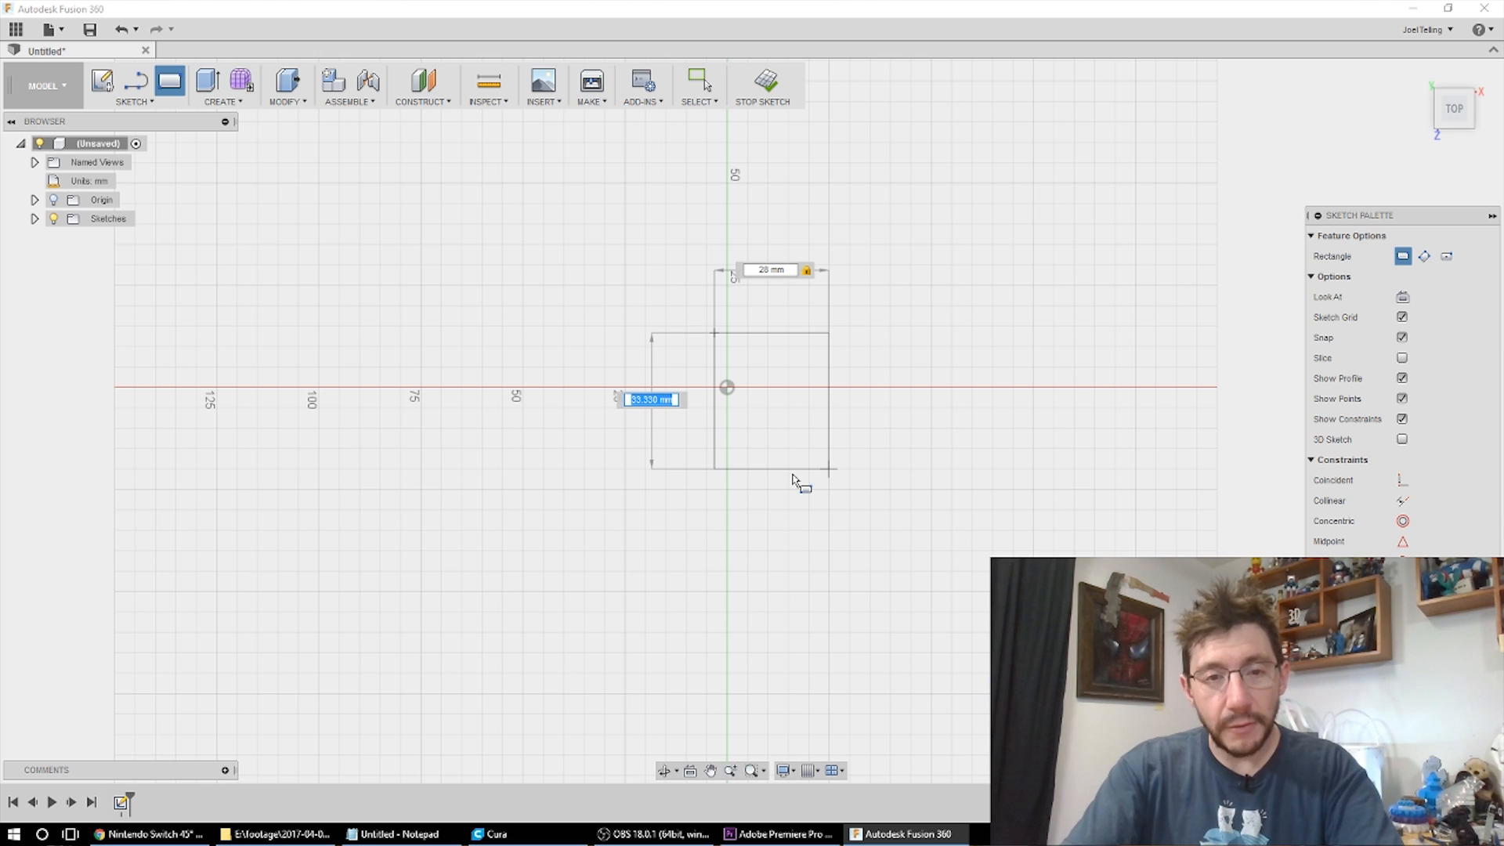
pyautogui.write('30')
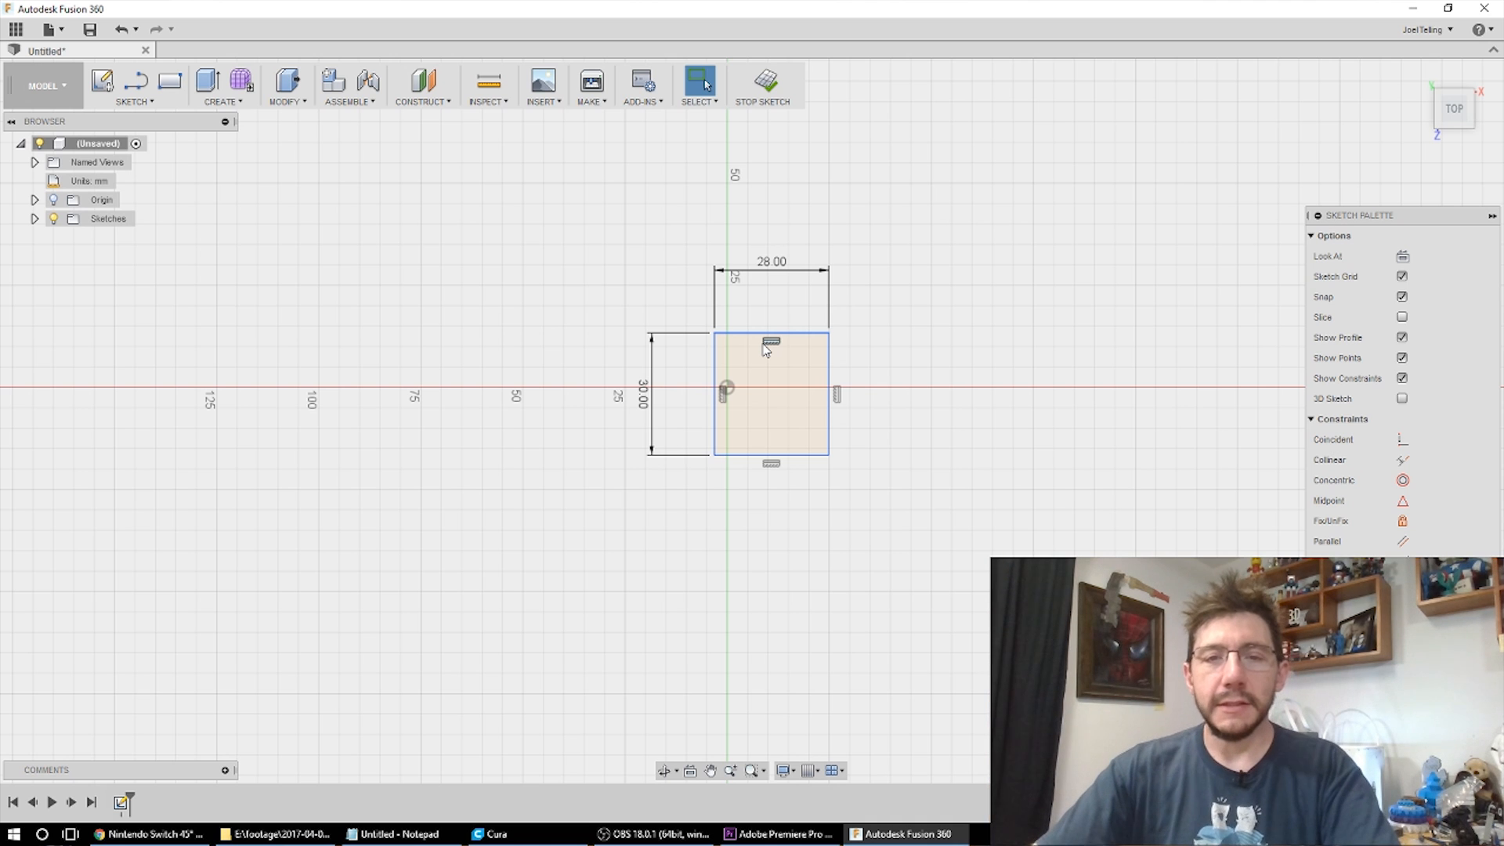
pyautogui.click(770, 261)
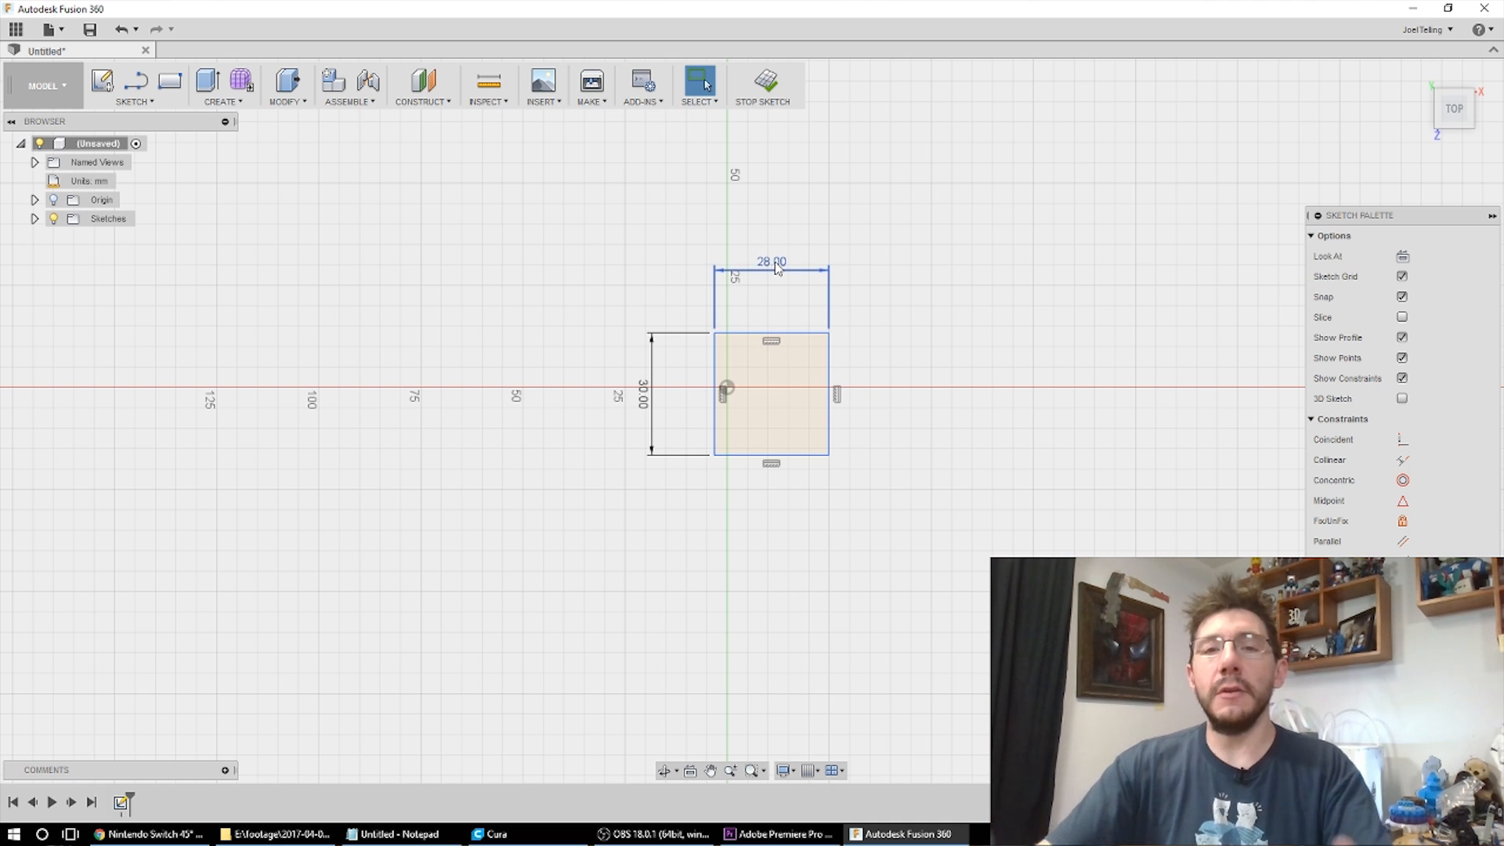
pyautogui.moveTo(785, 285)
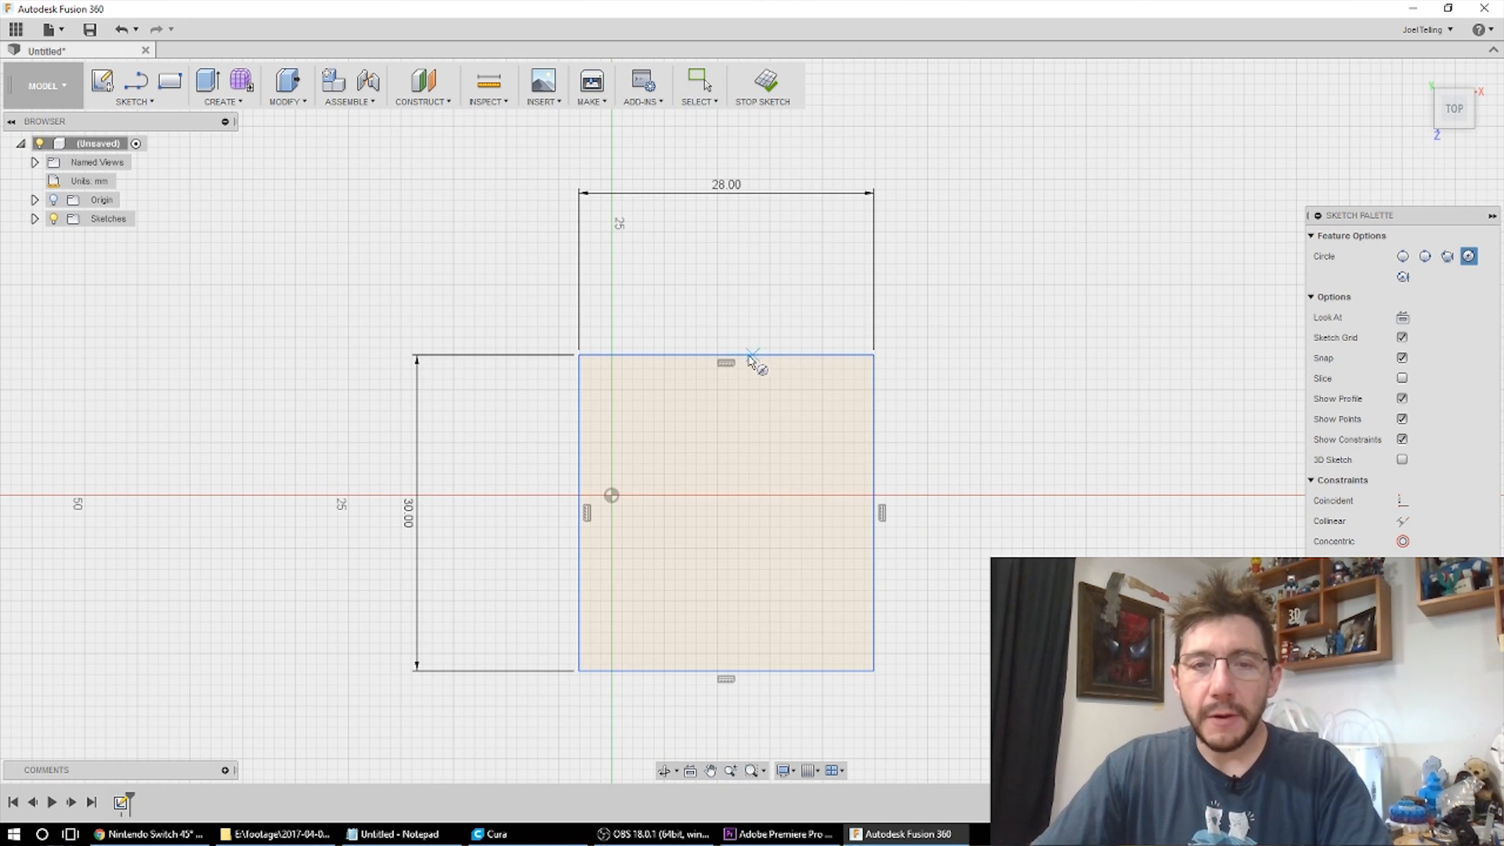
# Draw 28 mm circles with smaller concentric inner circles at the top and bottom edge midpoints
pyautogui.moveTo(725, 352); pyautogui.dragTo(750, 401)
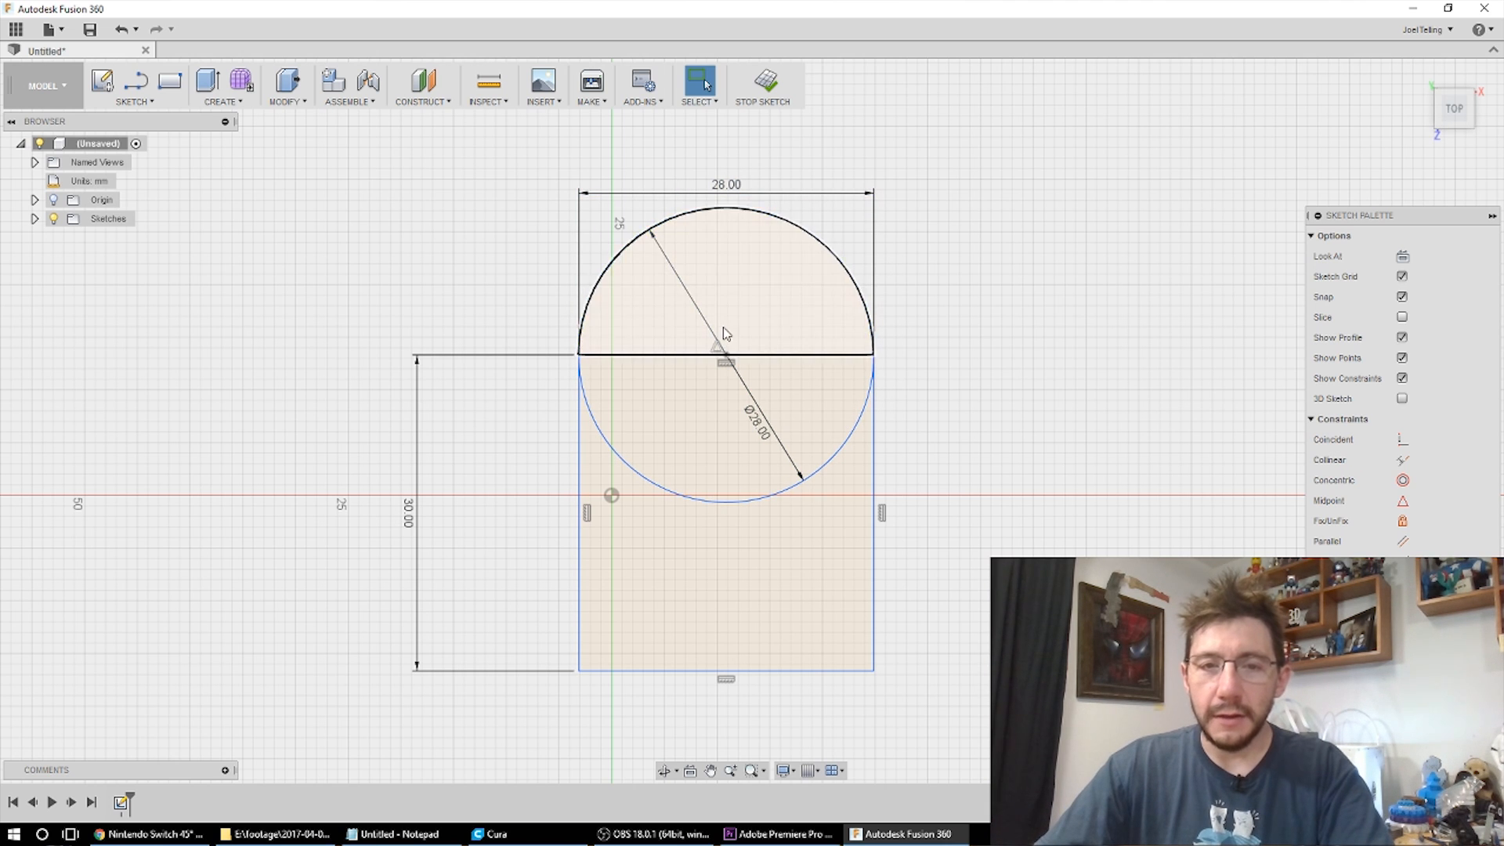
pyautogui.click(725, 335)
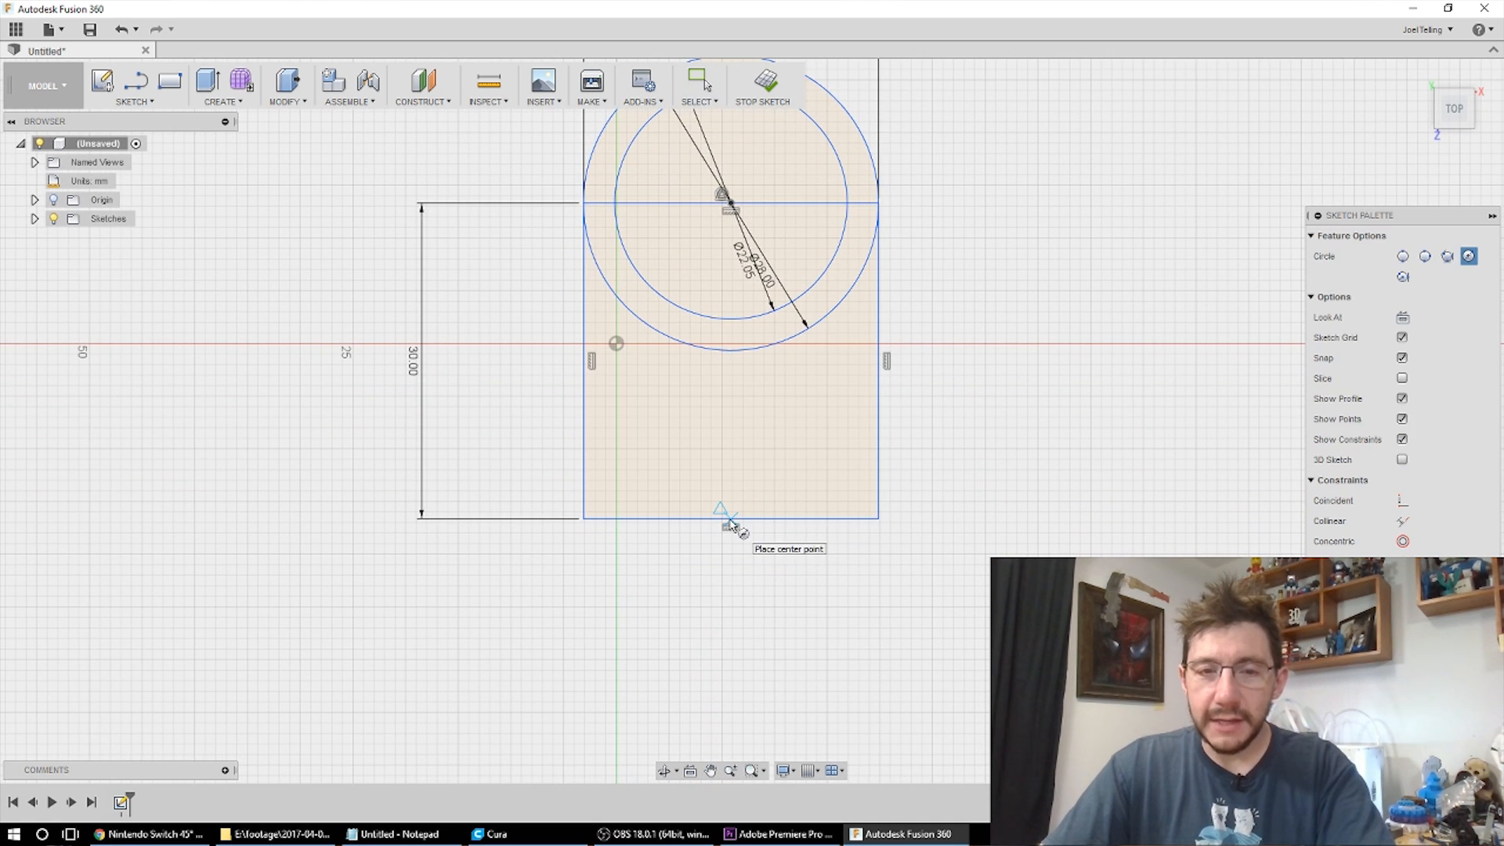
pyautogui.click(727, 526)
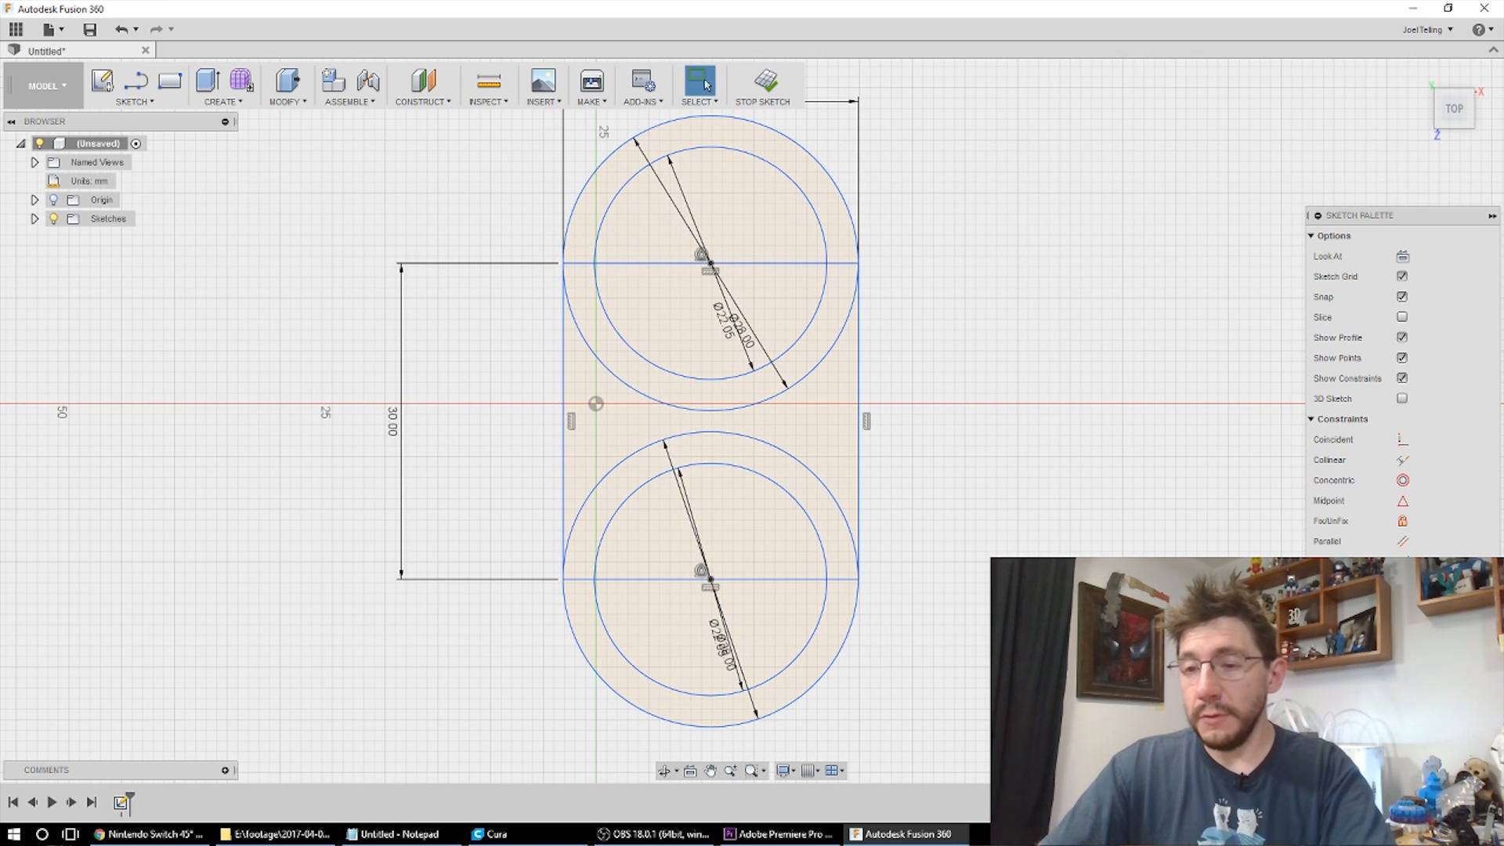
# Finish the sketch and extrude the outer profile into a solid bar with two through-holes
pyautogui.click(762, 85)
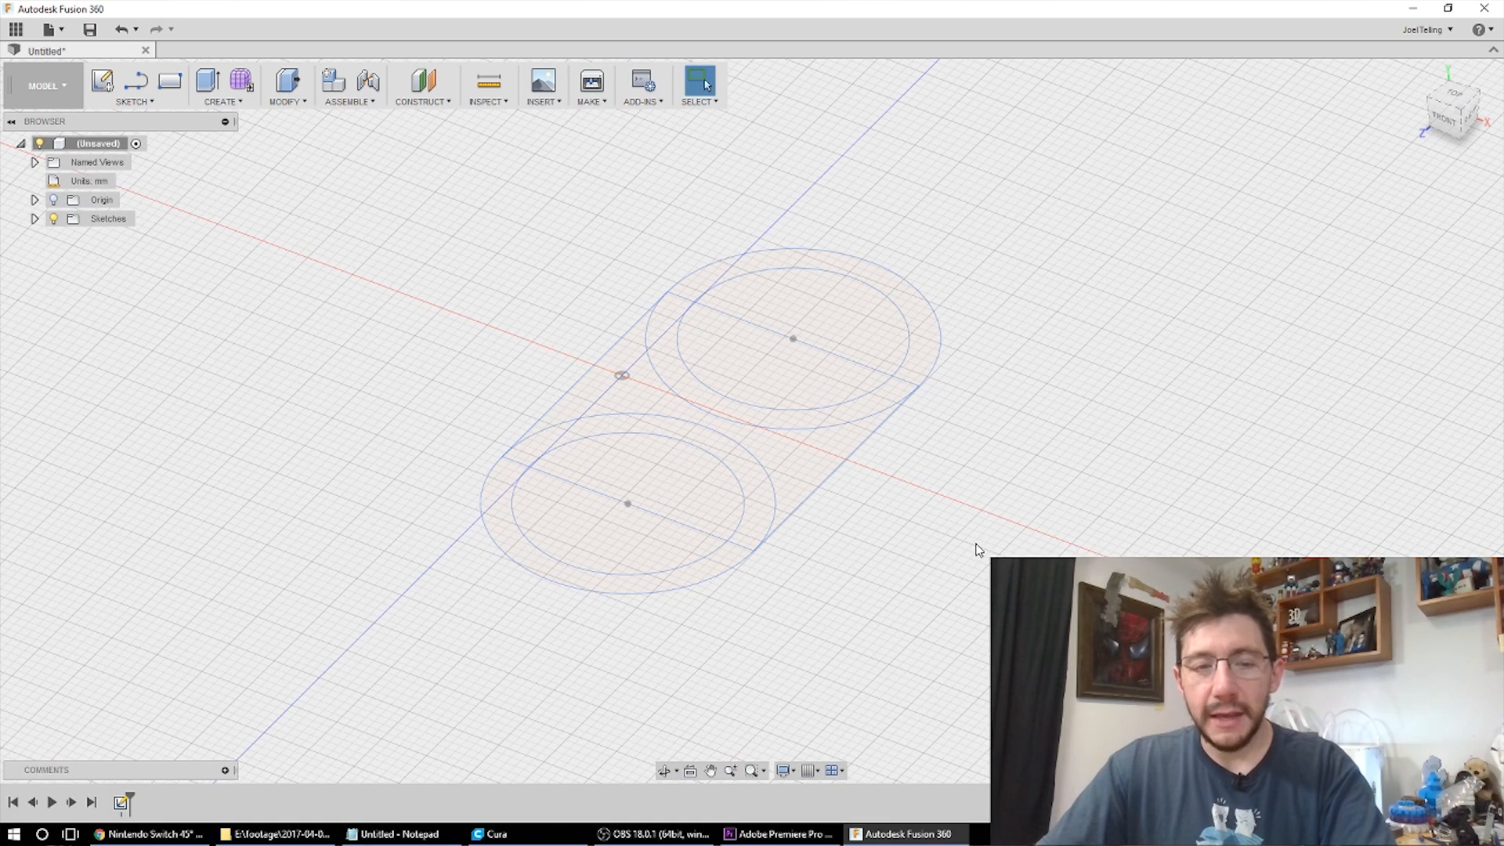
pyautogui.click(207, 80)
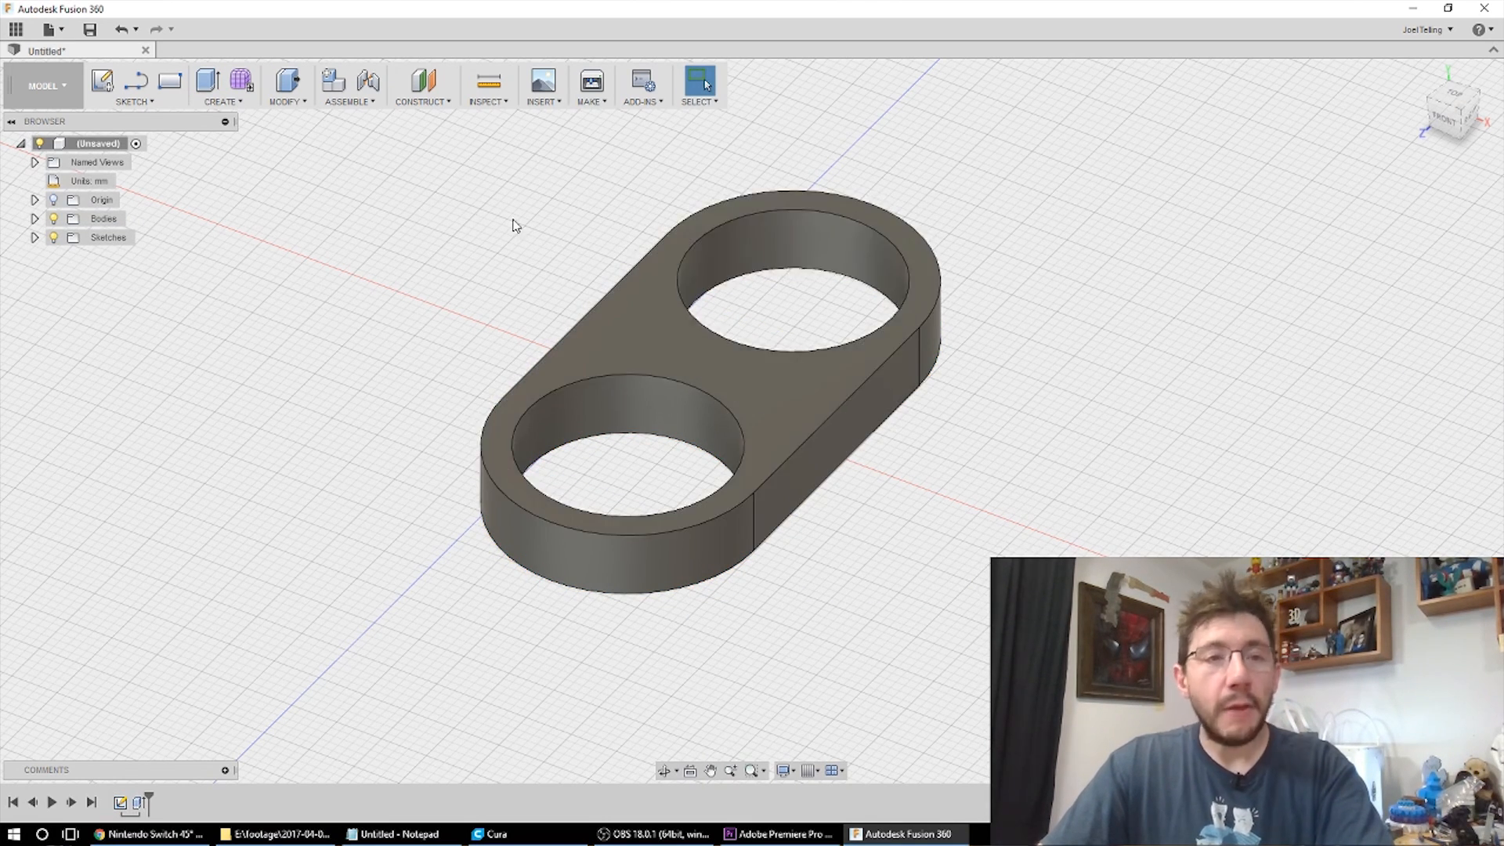
# Circular-pattern the bar body three times around one hole axis to form a three-armed spinner
pyautogui.click(221, 84)
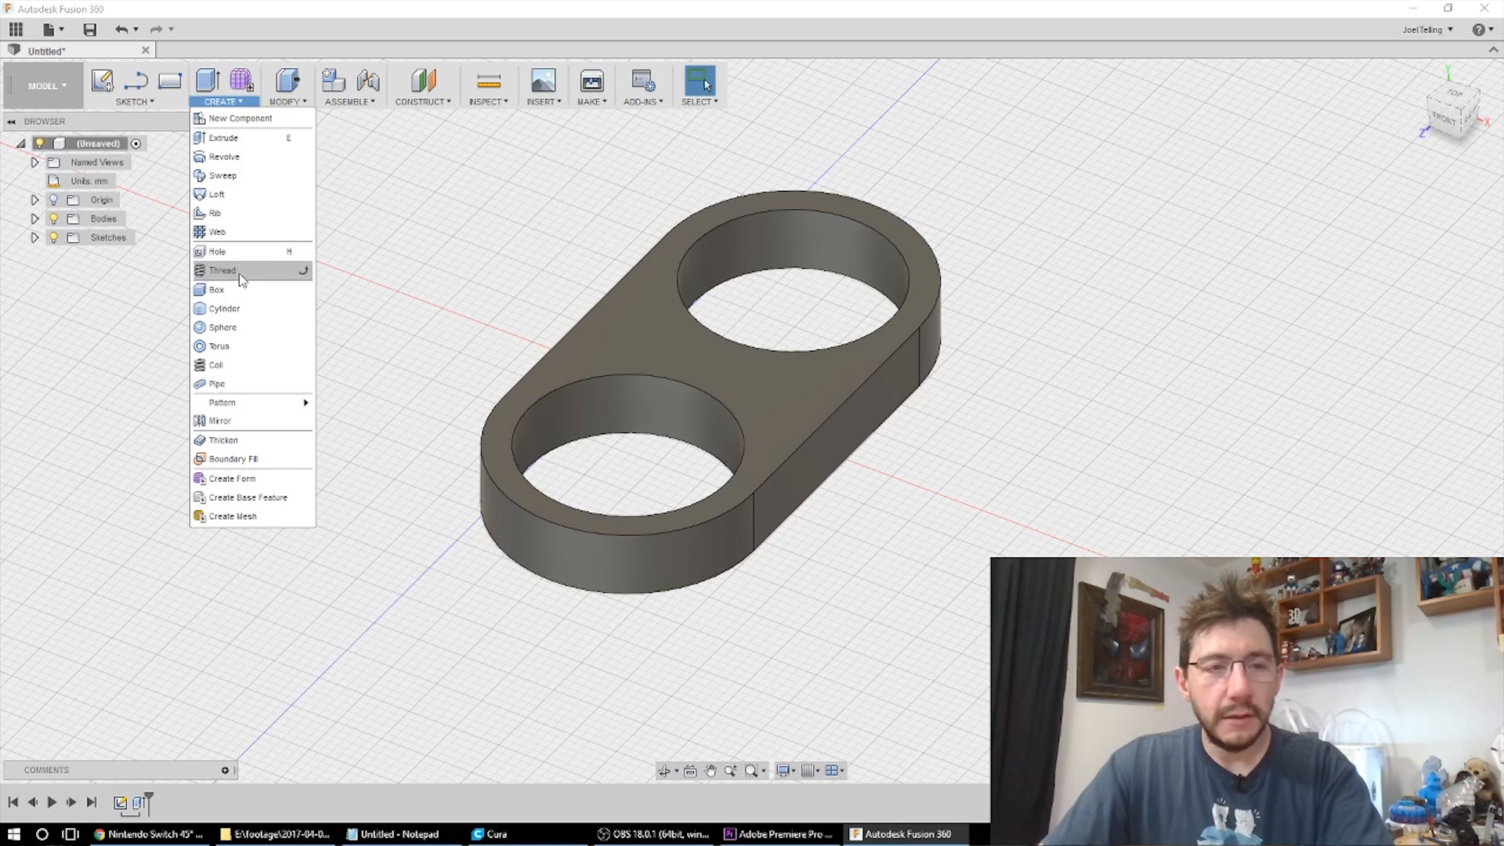
pyautogui.moveTo(221, 403)
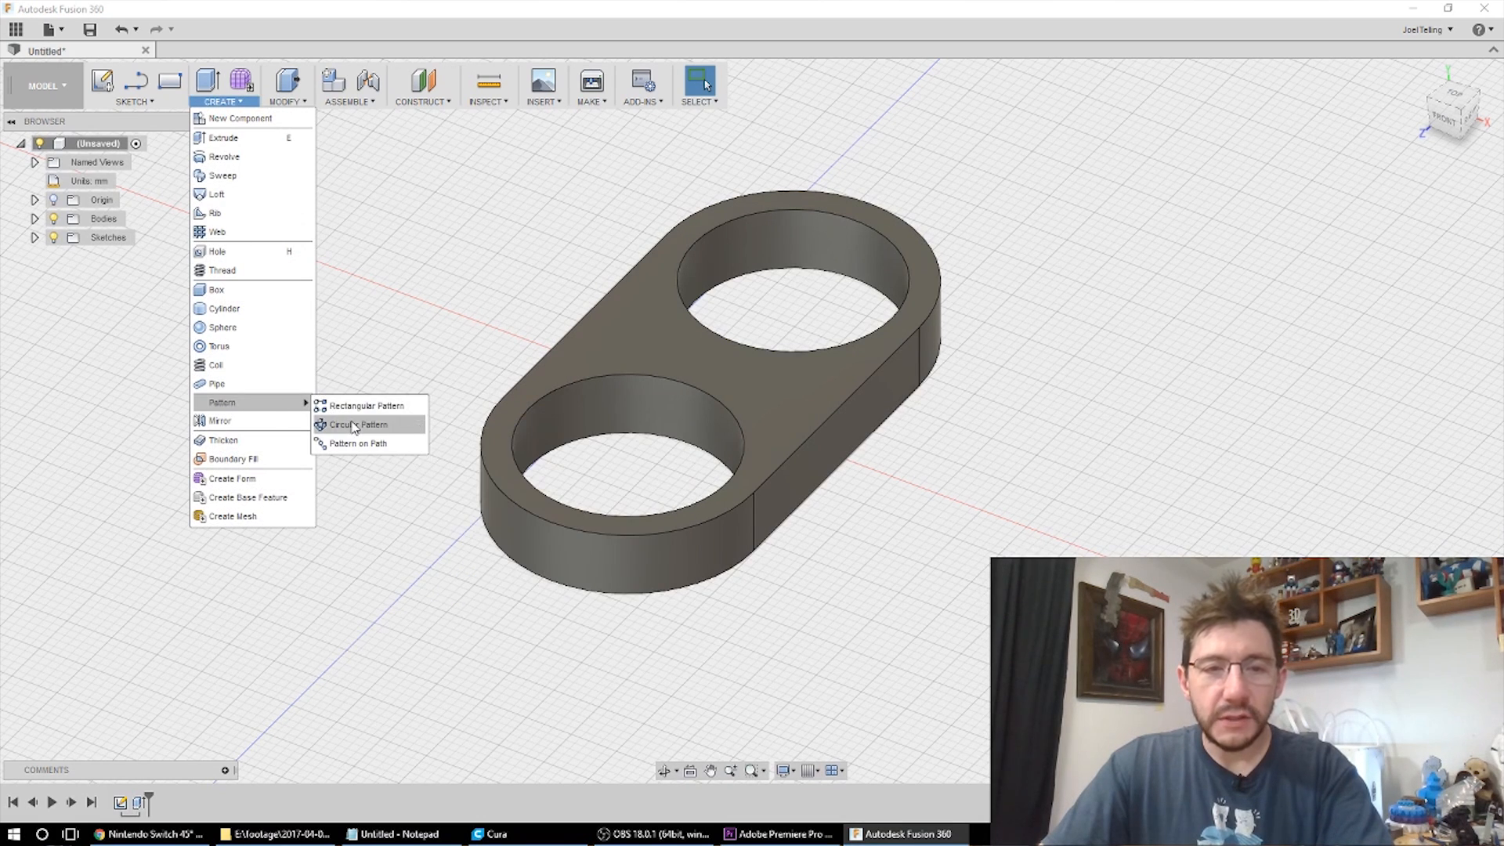
pyautogui.click(358, 424)
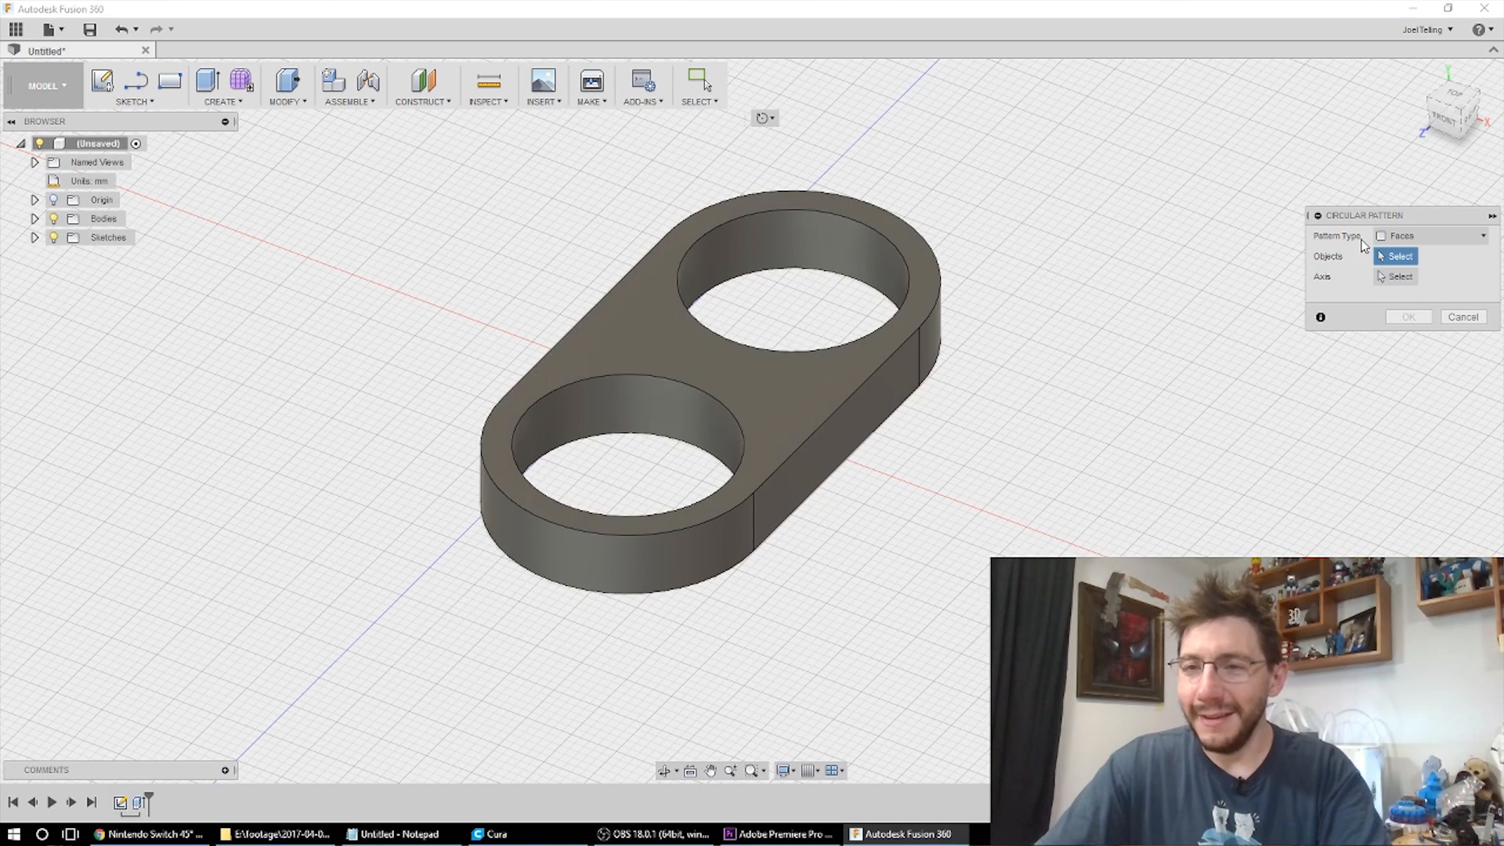
pyautogui.click(1429, 237)
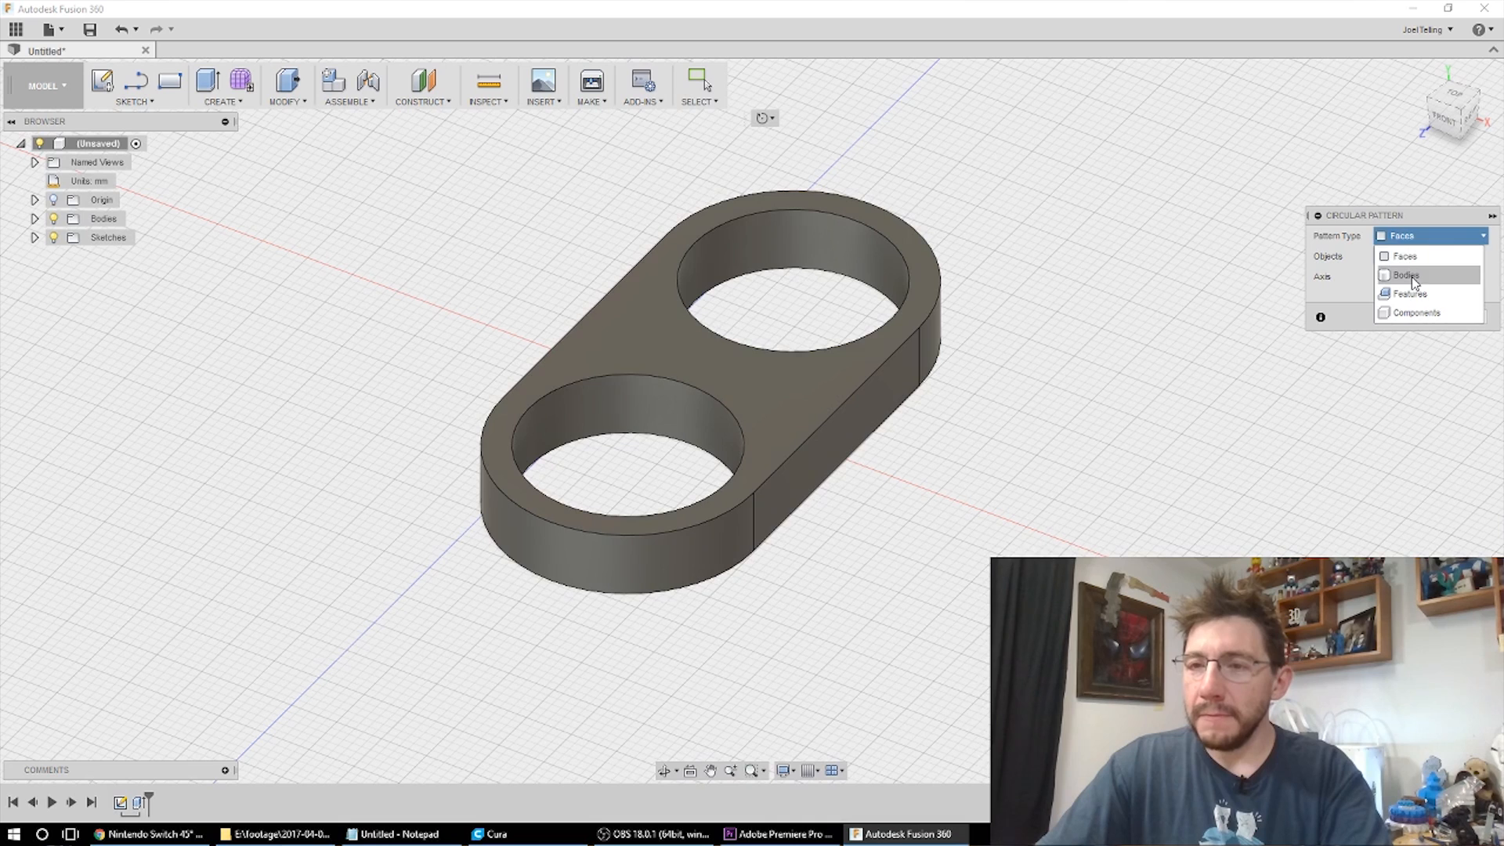
pyautogui.click(1404, 276)
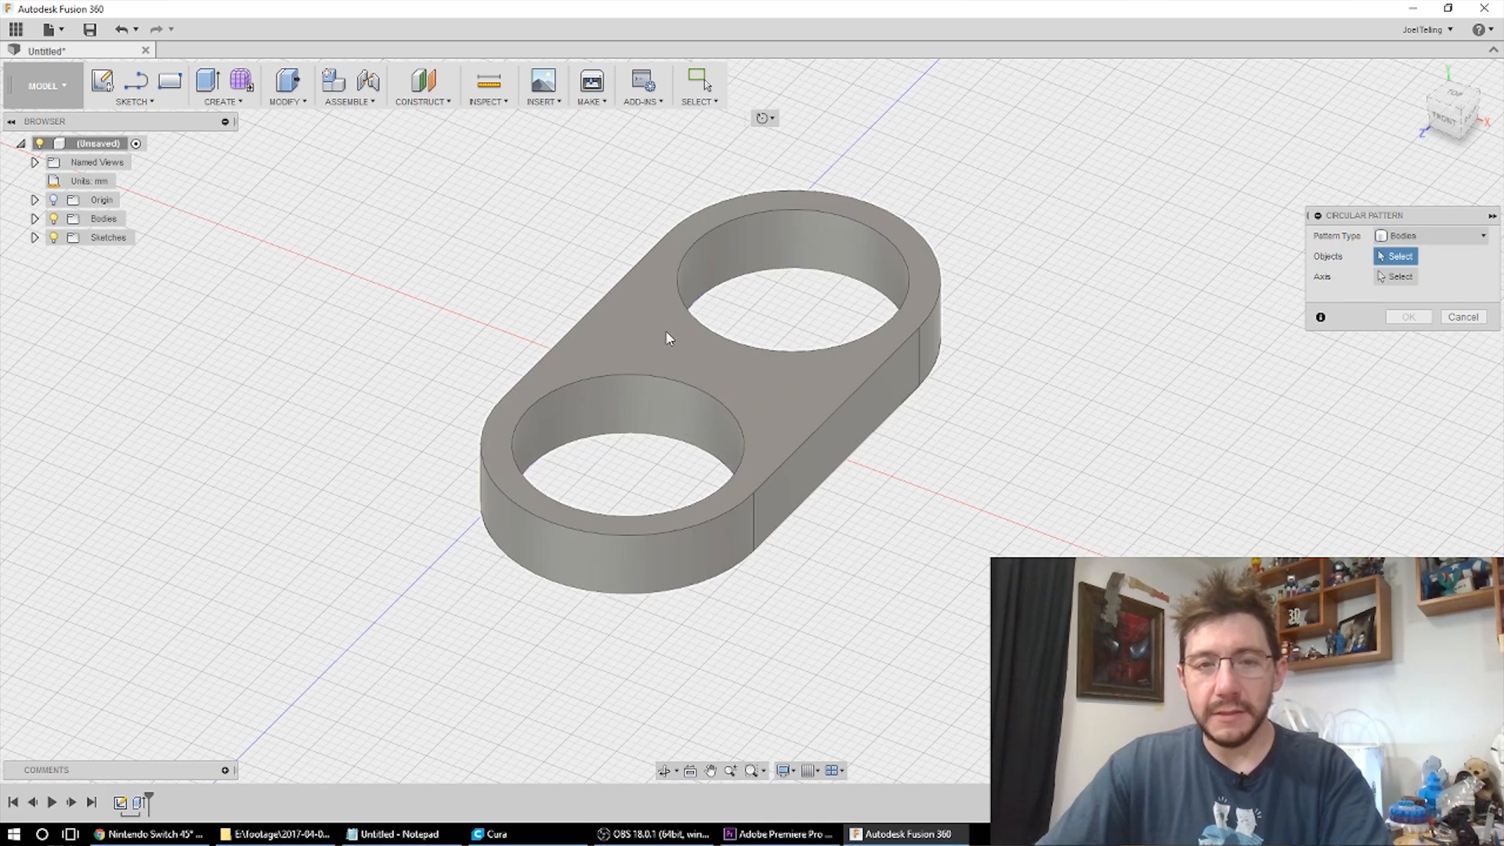
pyautogui.click(667, 335)
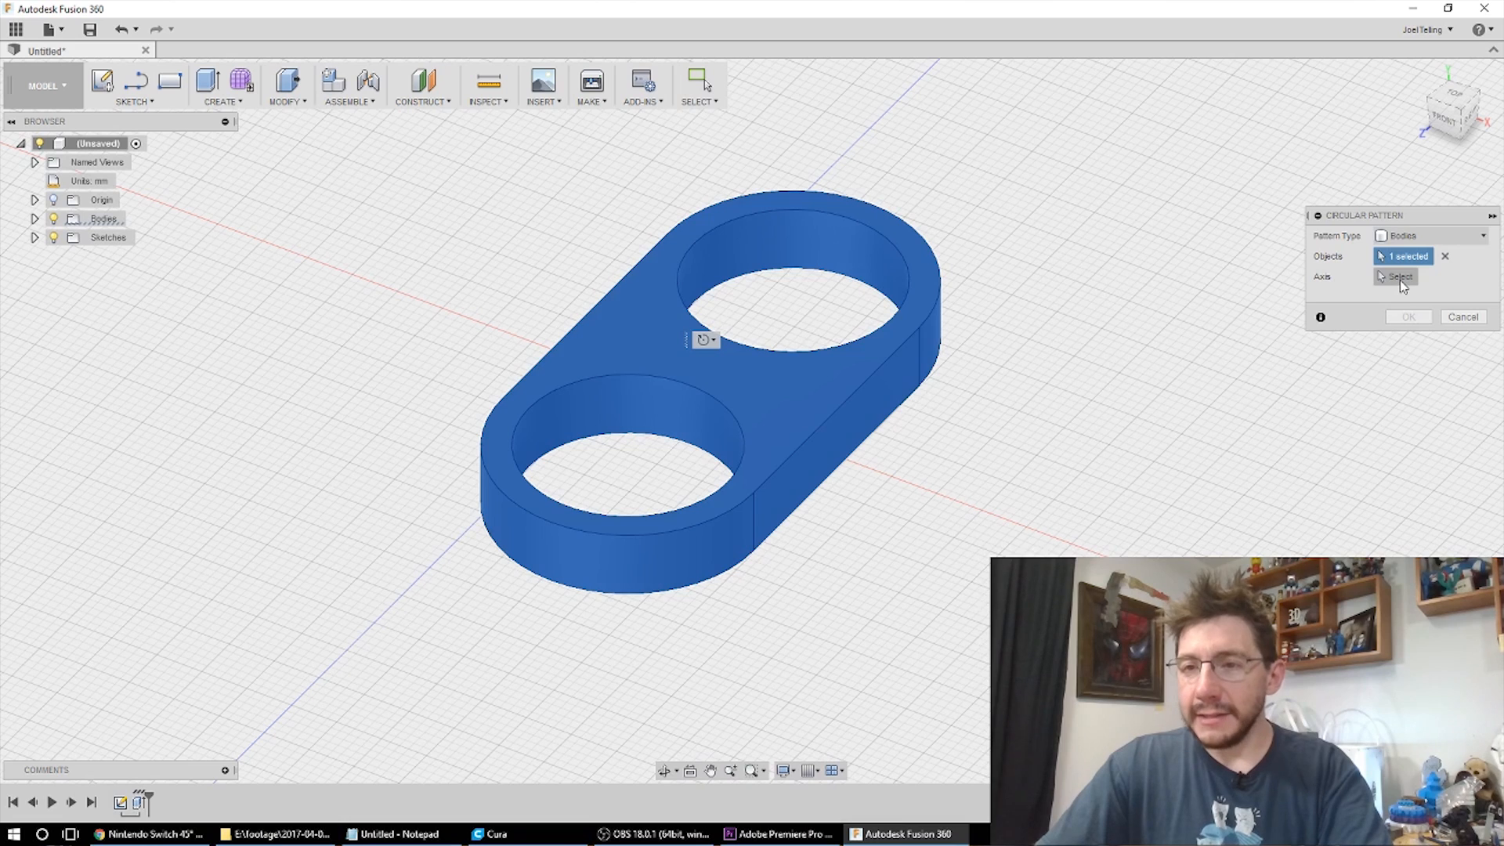
pyautogui.click(1399, 276)
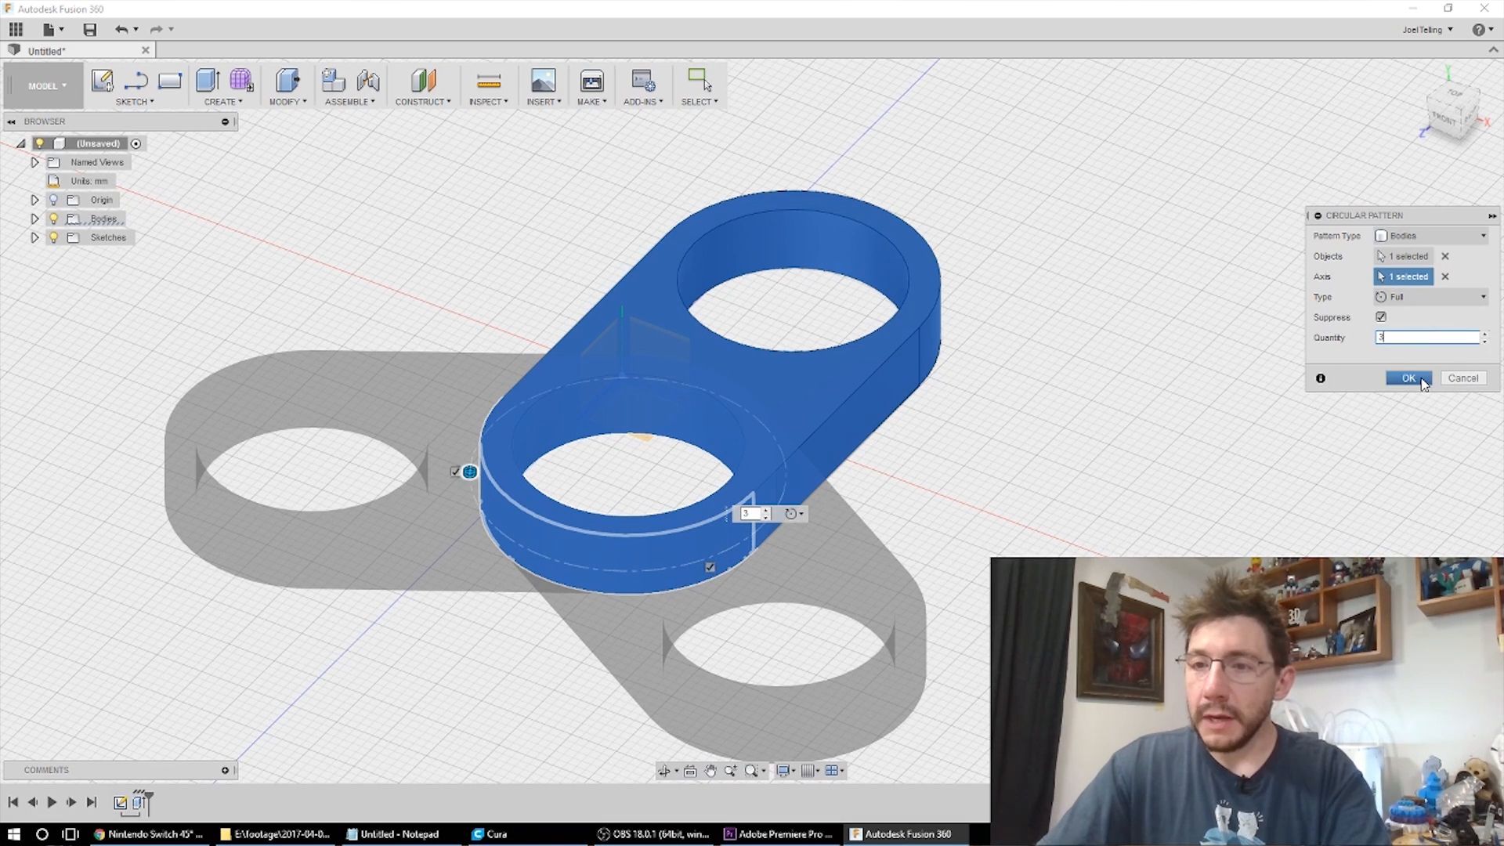
pyautogui.click(1407, 378)
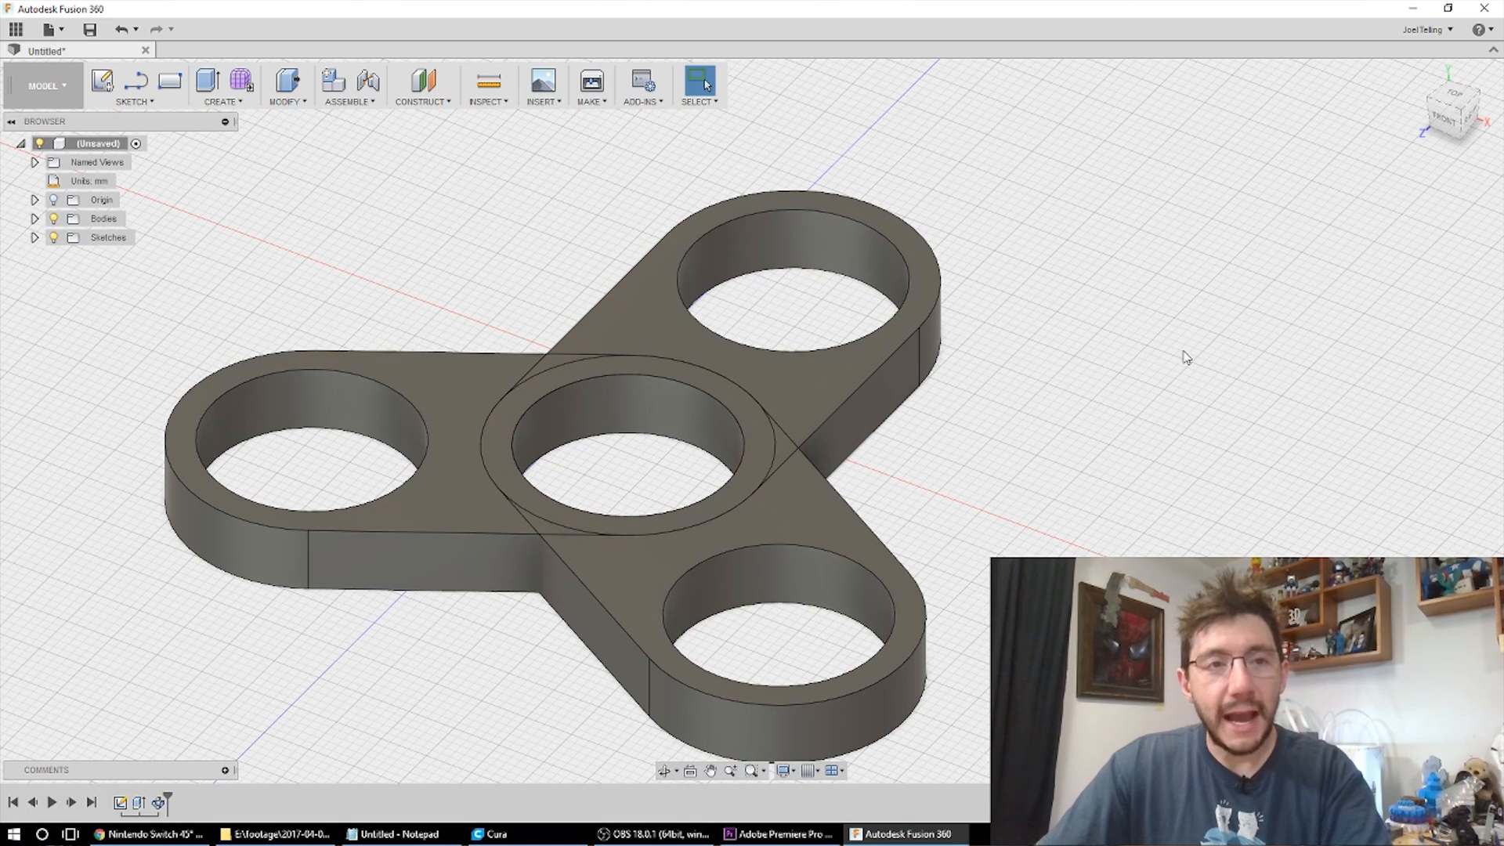
# Combine the three overlapping arm bodies into one spinner body with a Join operation
pyautogui.click(285, 86)
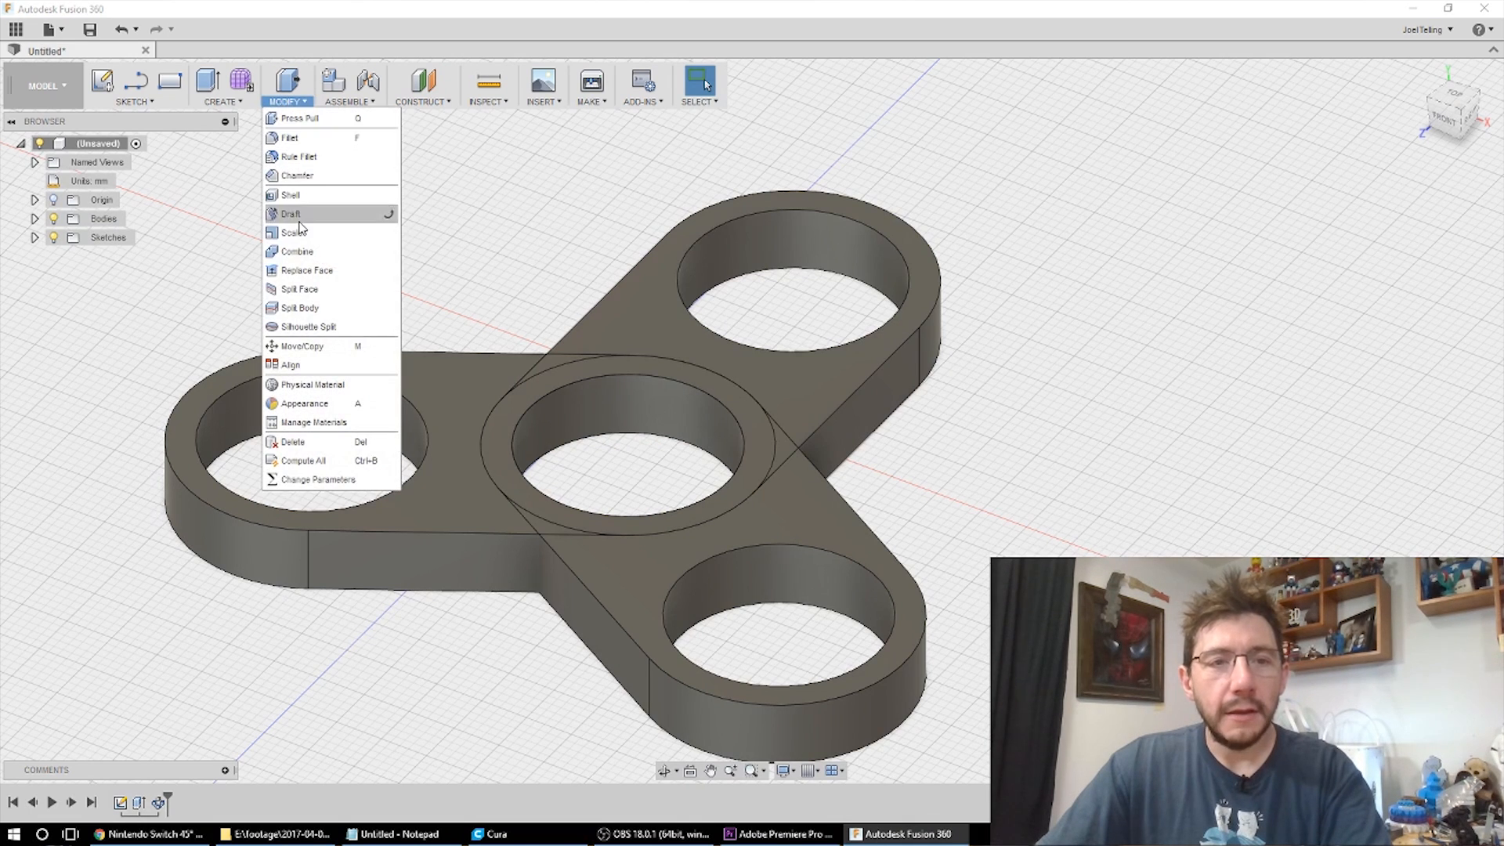
pyautogui.click(297, 251)
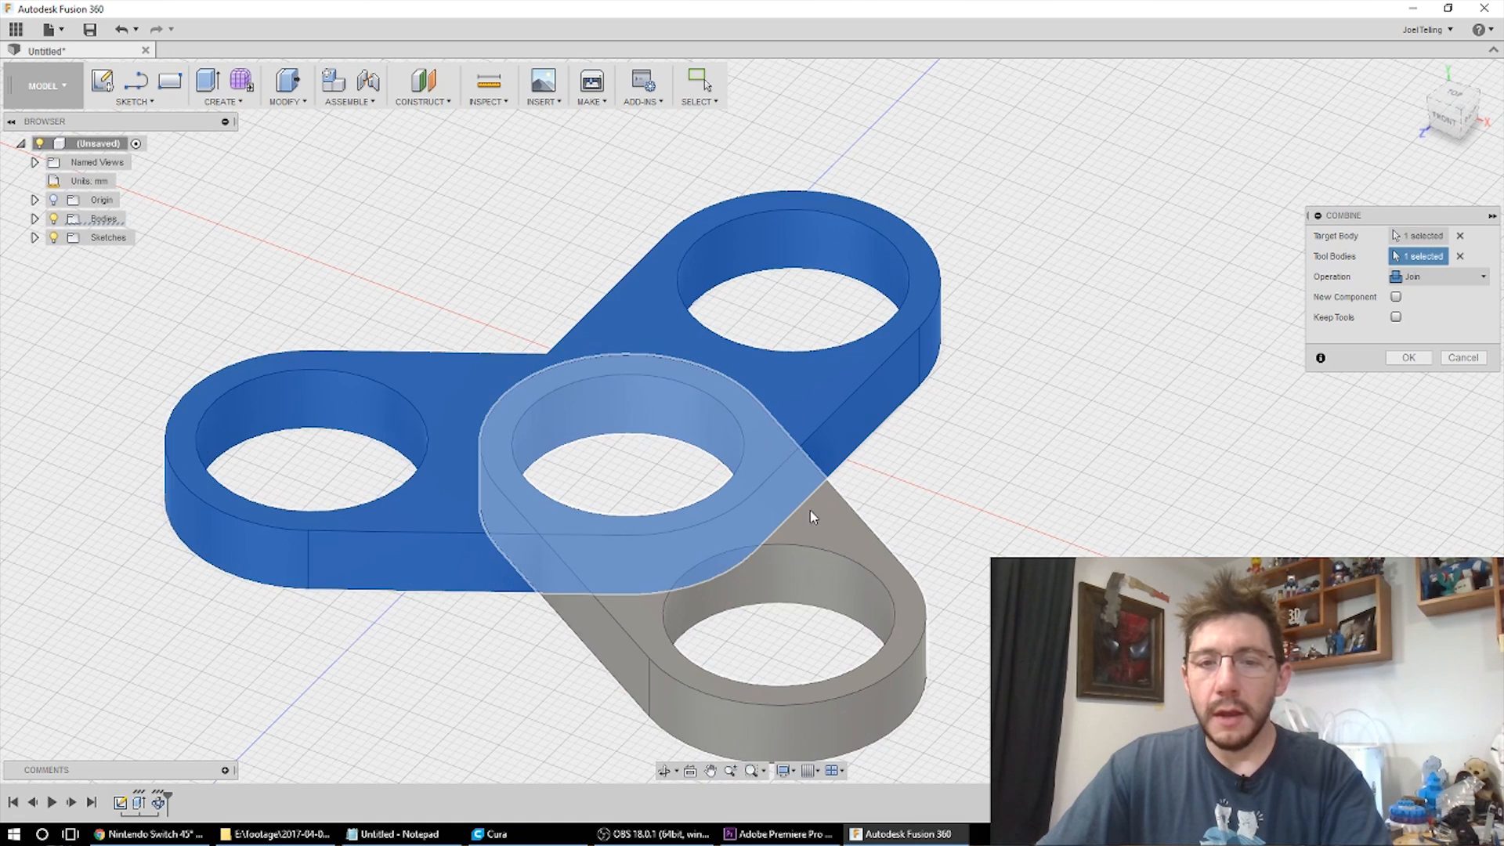
pyautogui.click(777, 623)
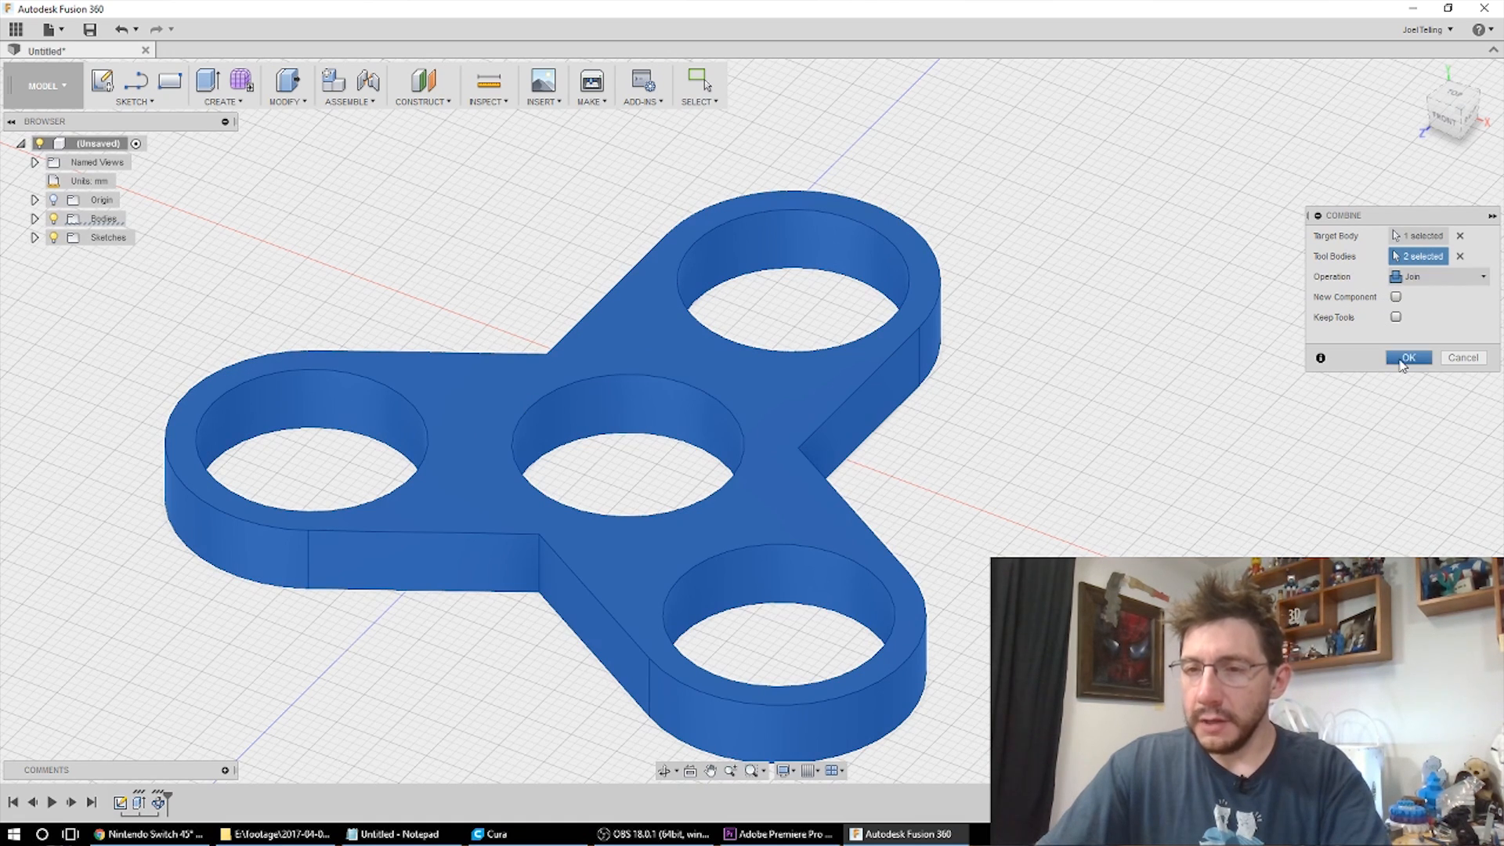
pyautogui.click(1407, 357)
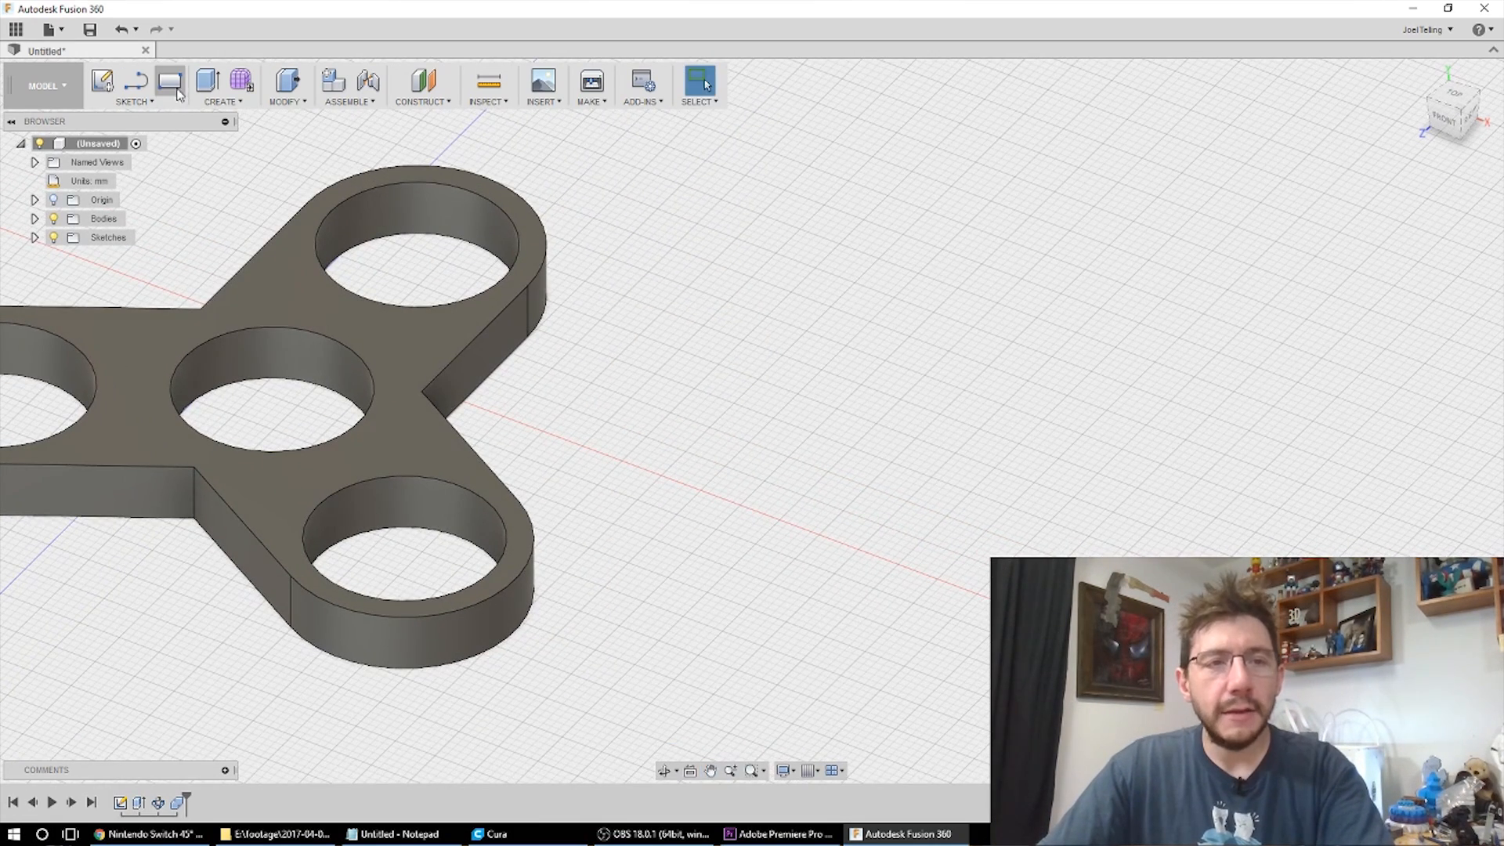
# Sketch three concentric circles beside the spinner, the smallest dimensioned 8.1 mm
pyautogui.click(169, 82)
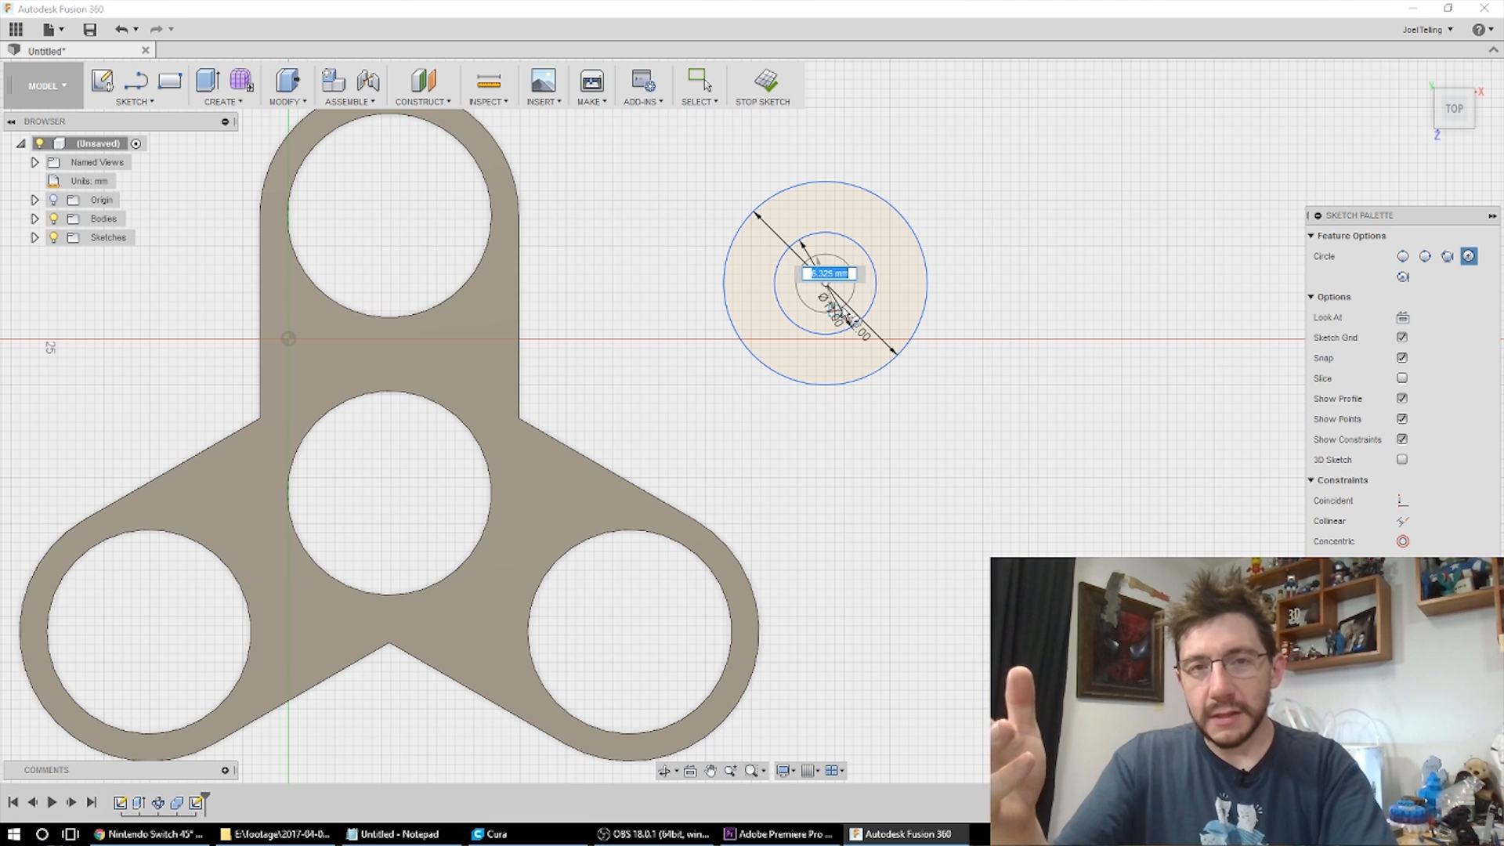
pyautogui.write('8.1')
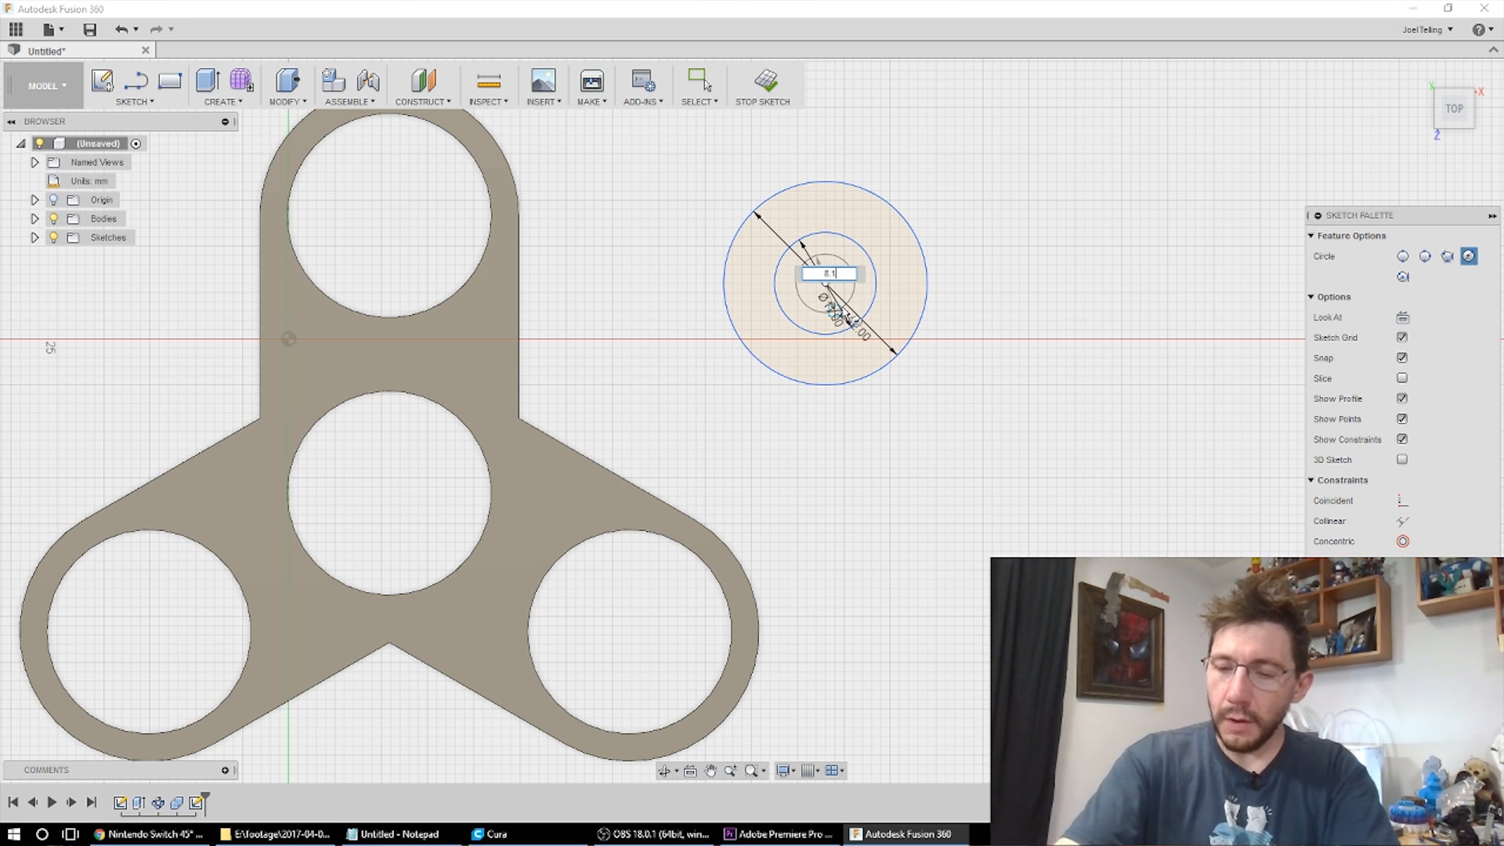
pyautogui.click(699, 81)
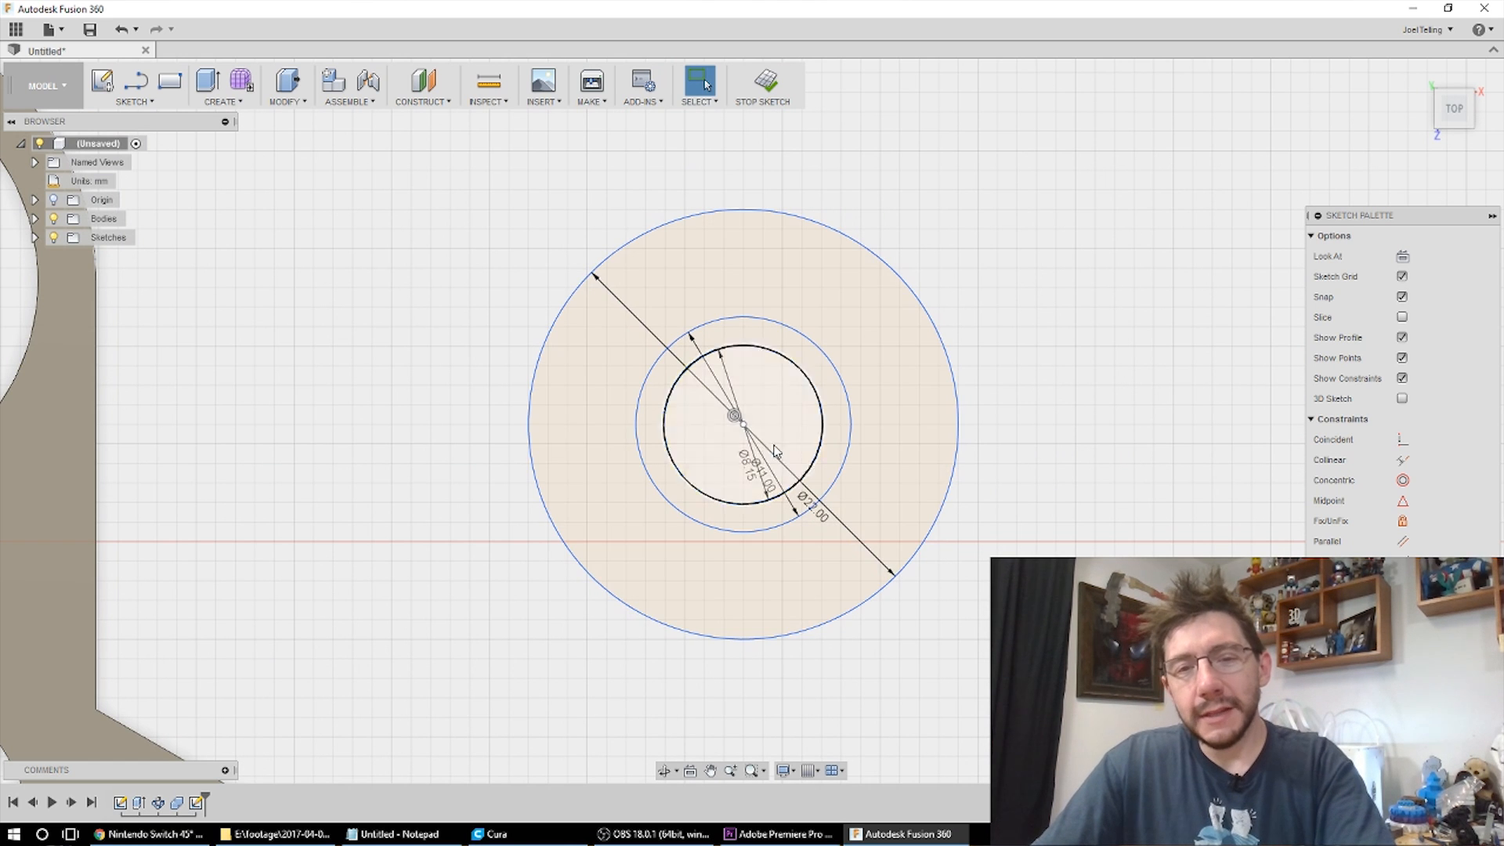
pyautogui.moveTo(774, 427)
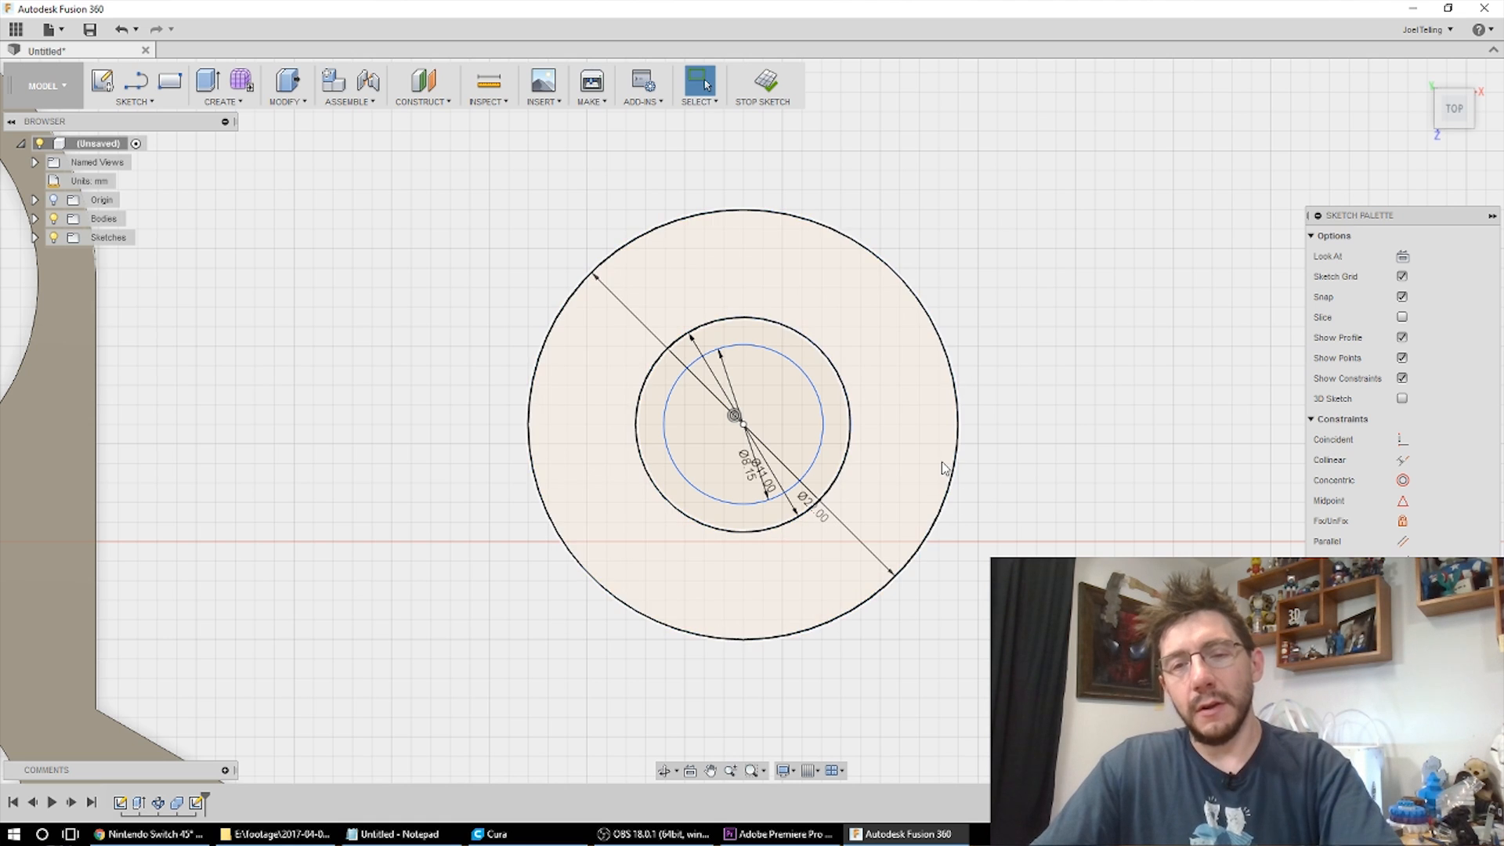
# Finish the cap sketch and extrude its outer ring into a flat washer solid
pyautogui.click(761, 83)
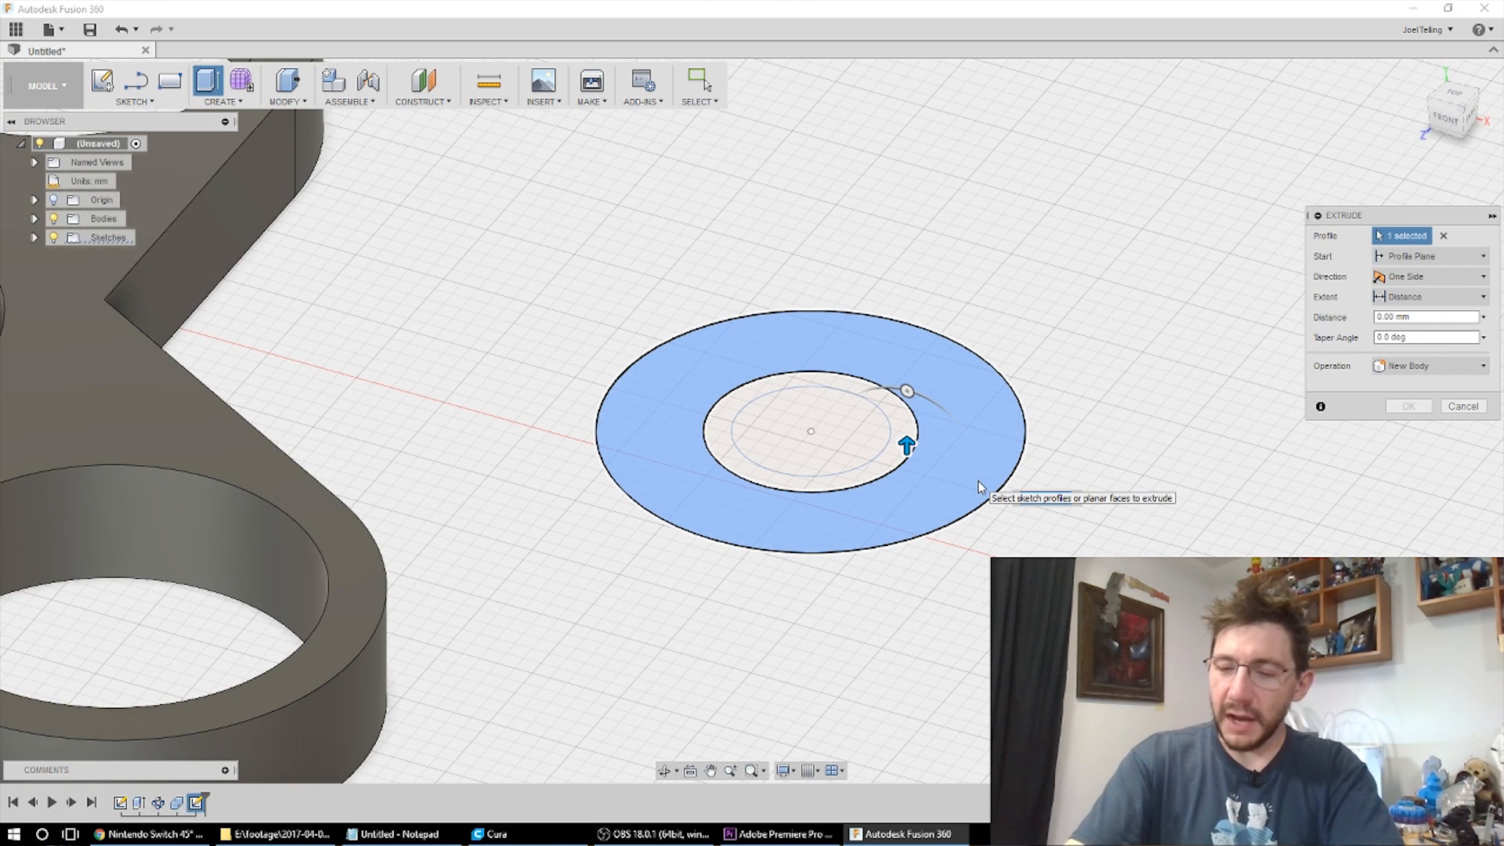
pyautogui.click(1407, 405)
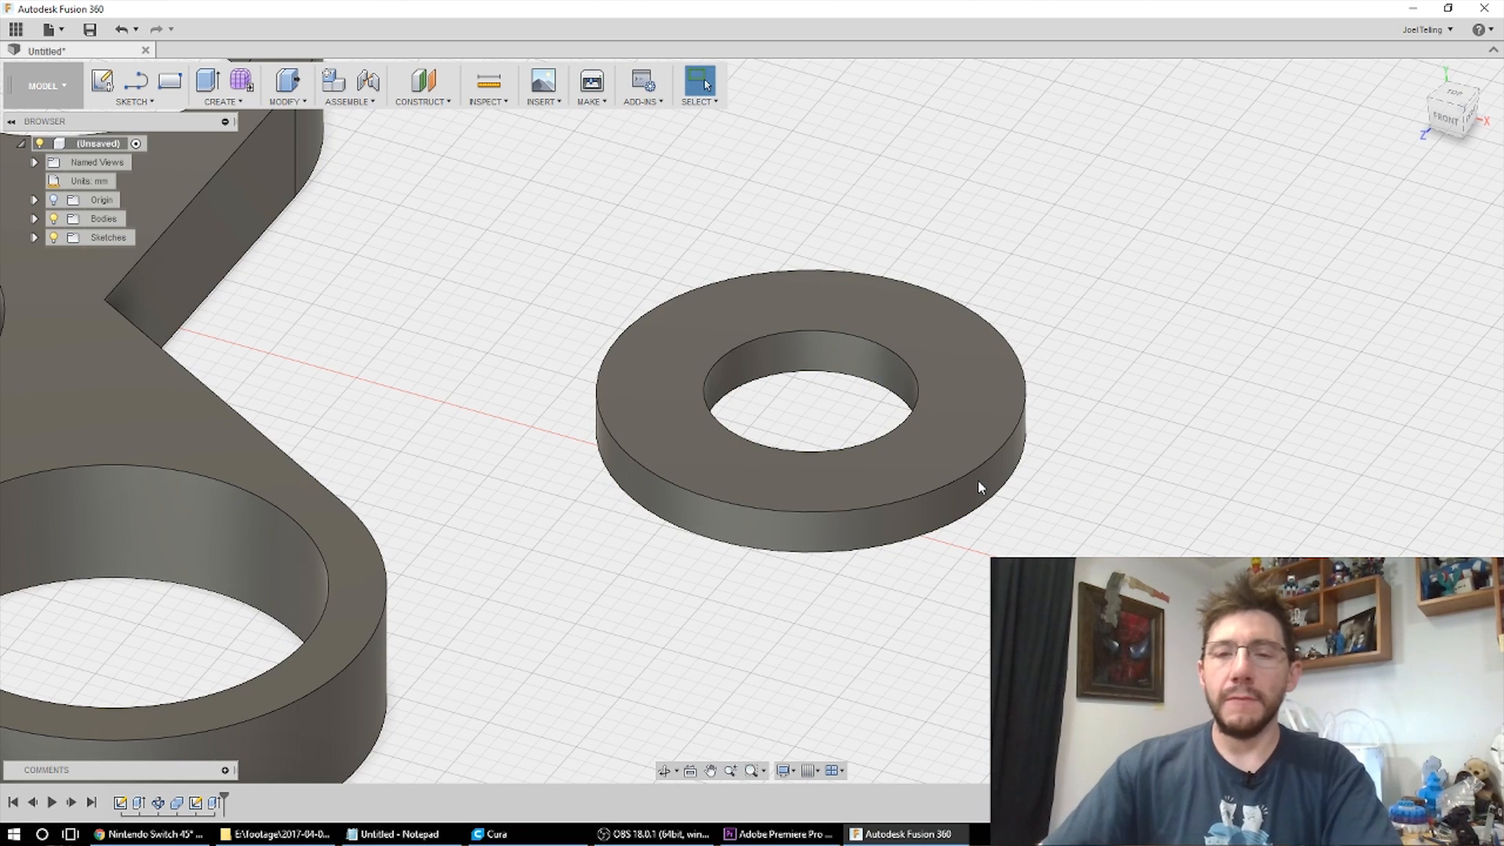
# Show Sketch2 again and extrude the middle ring upward as a raised collar on the washer
pyautogui.click(33, 236)
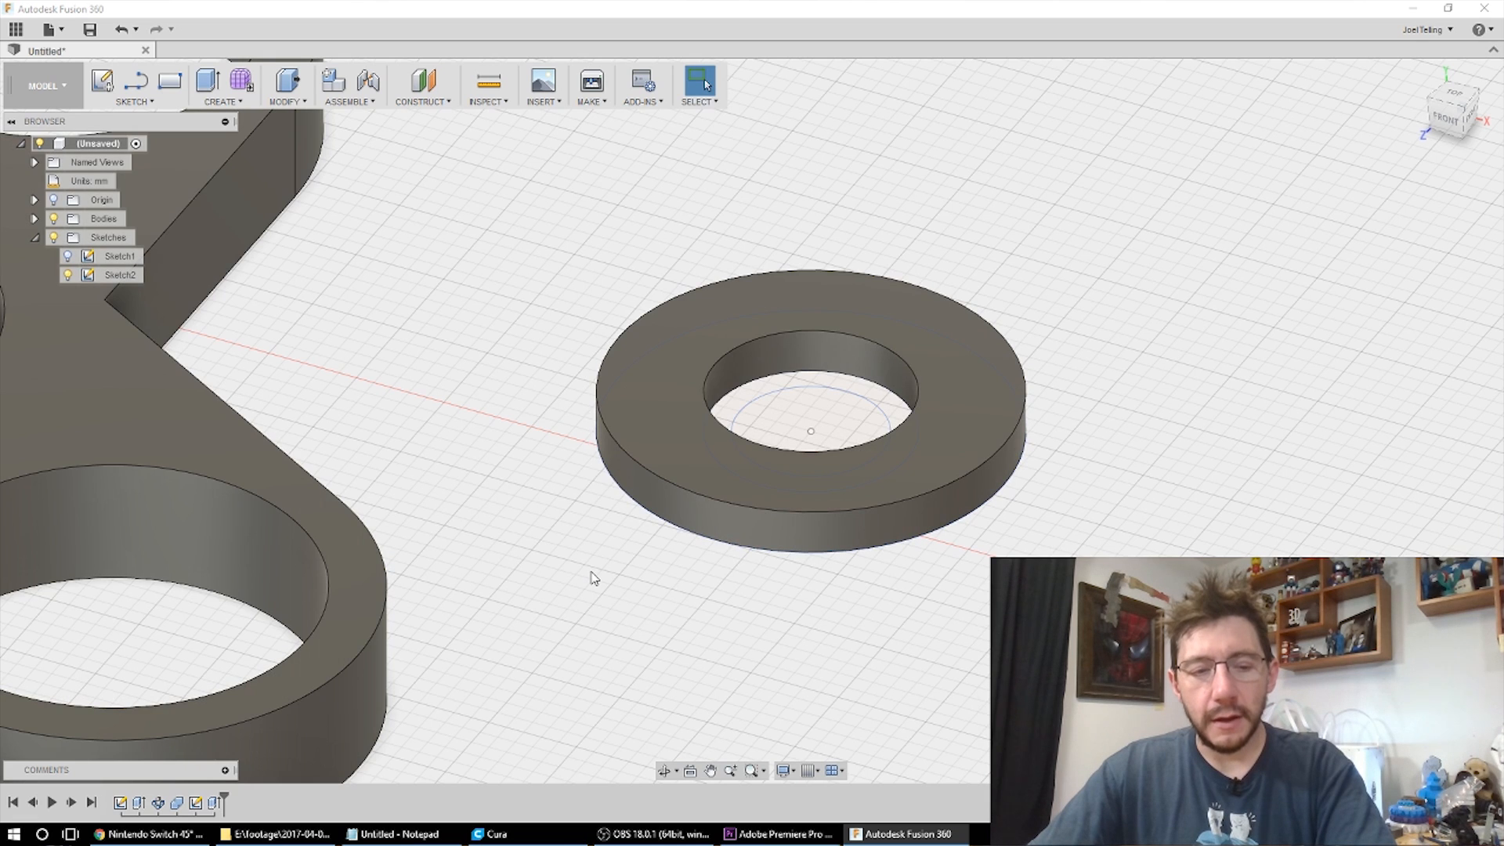
pyautogui.click(169, 81)
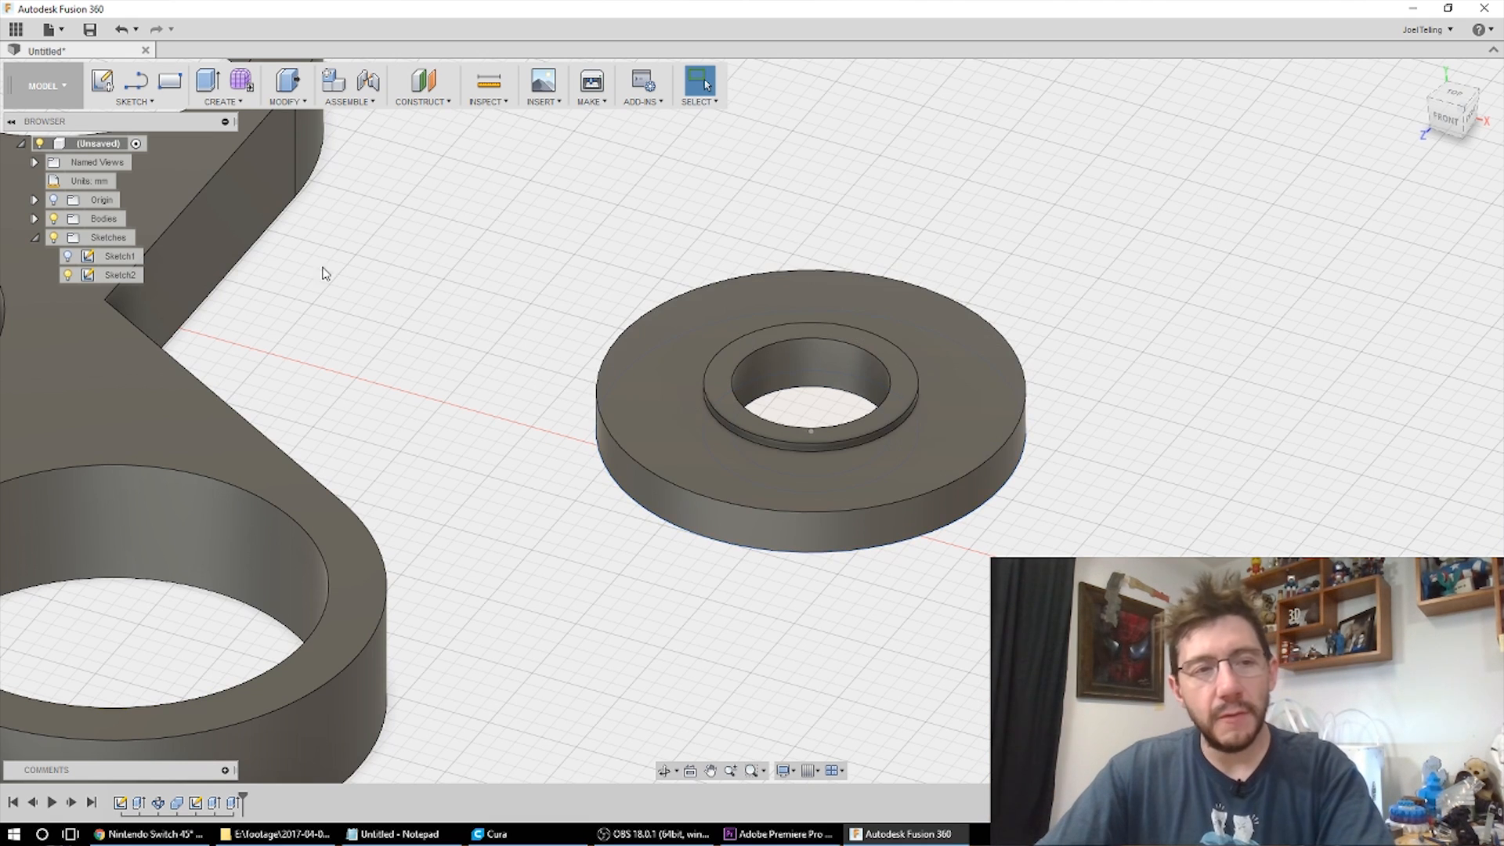
# Extrude the inner circle 5.5 mm as a central peg joined to the stepped cap
pyautogui.click(207, 82)
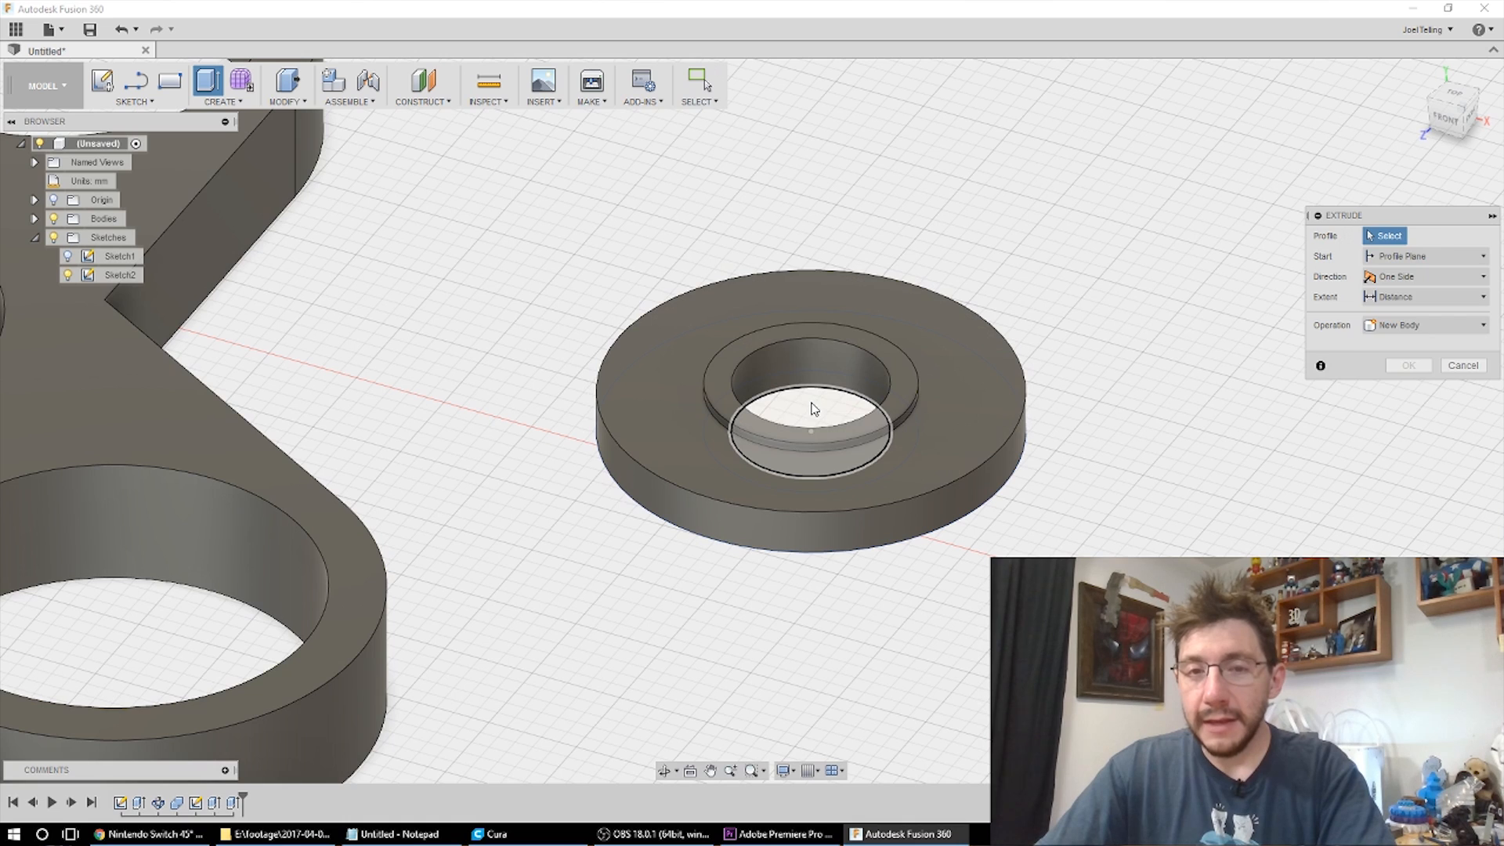
pyautogui.click(810, 427)
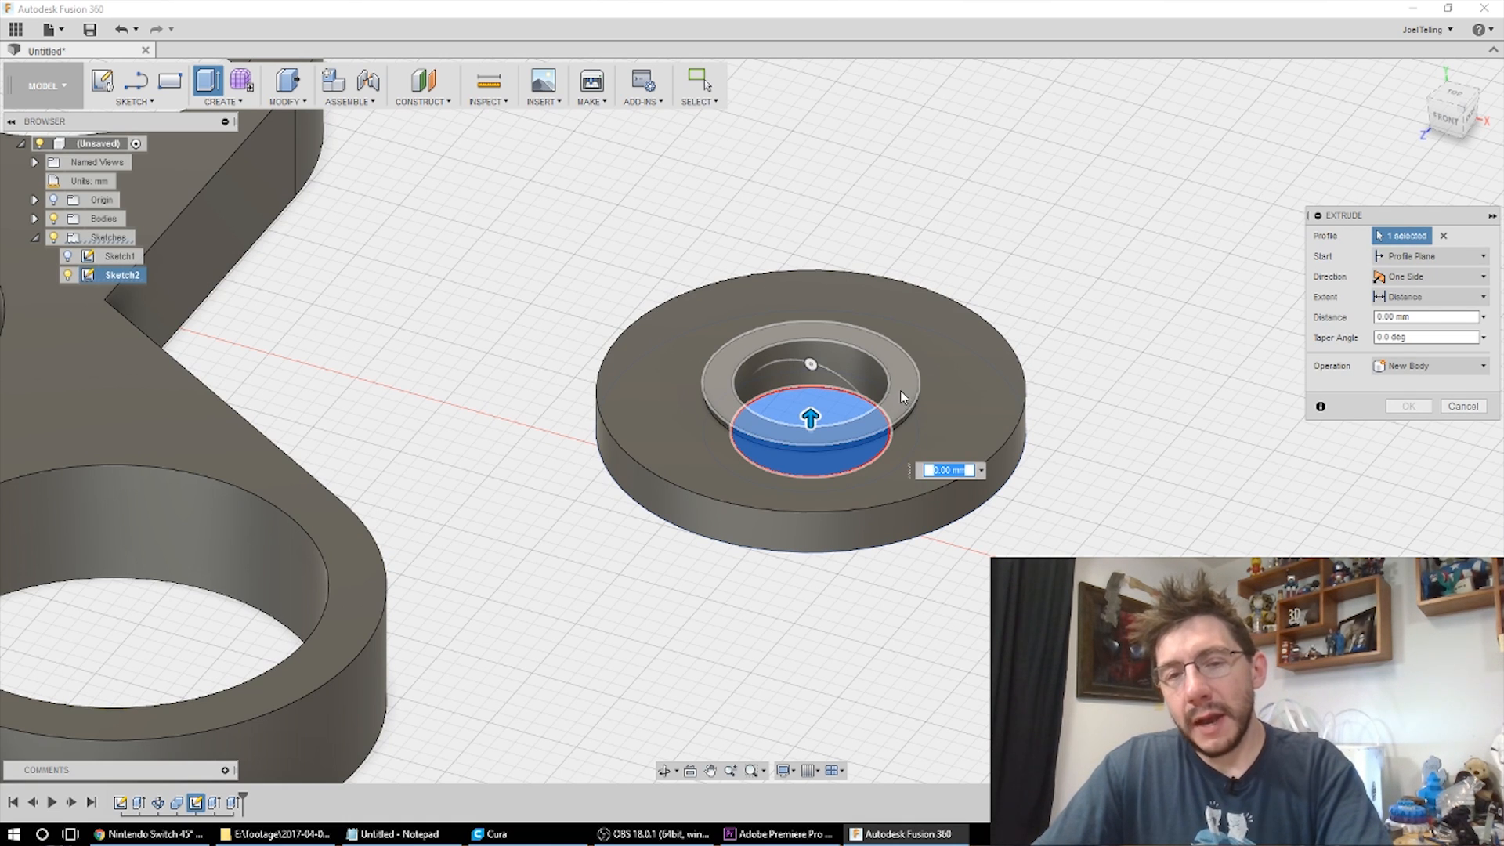
pyautogui.moveTo(894, 398)
pyautogui.write('5.5')
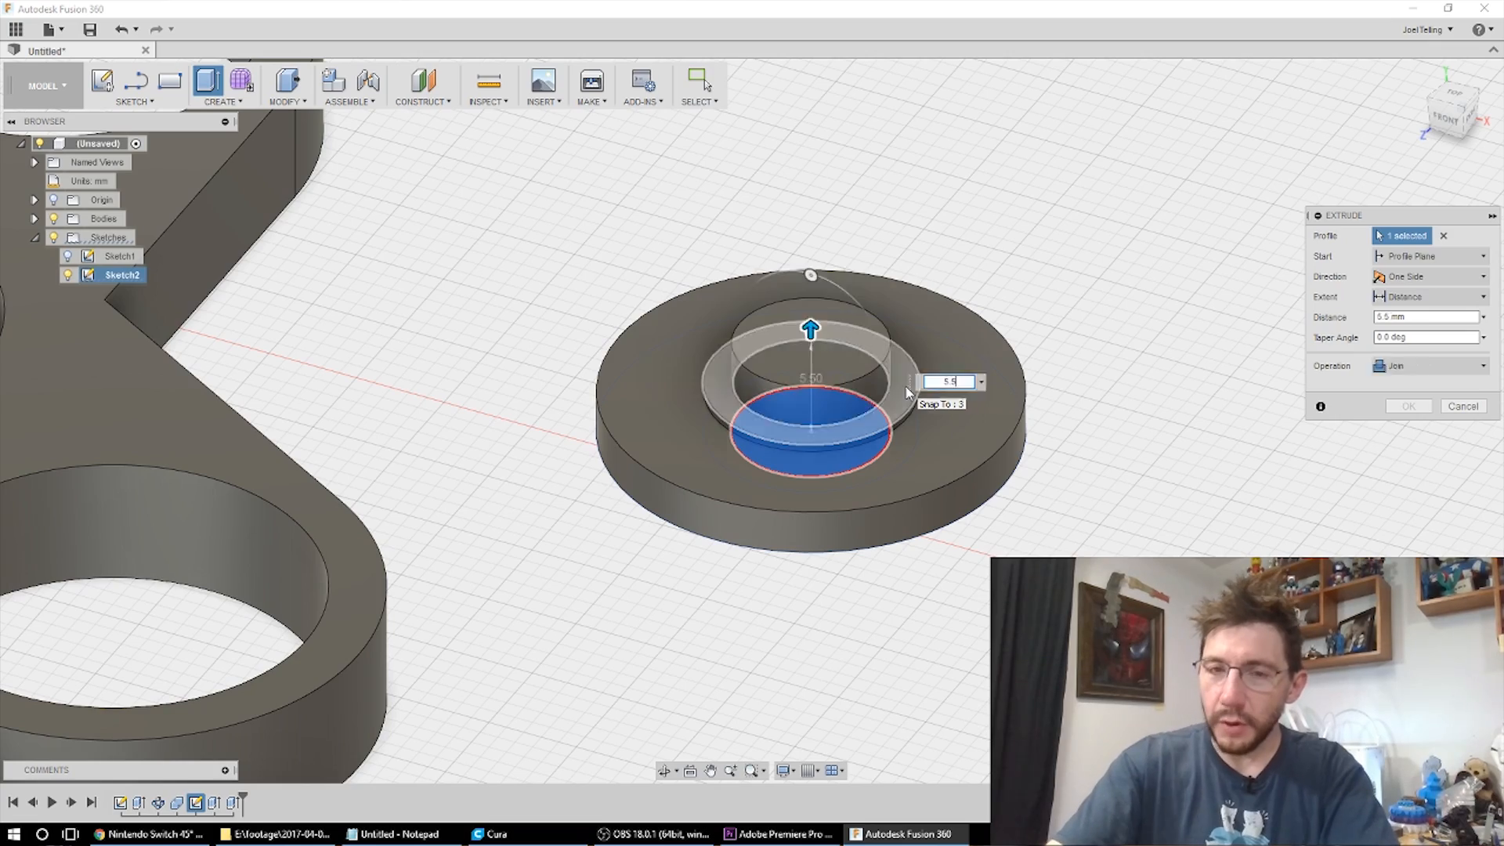
pyautogui.click(1407, 406)
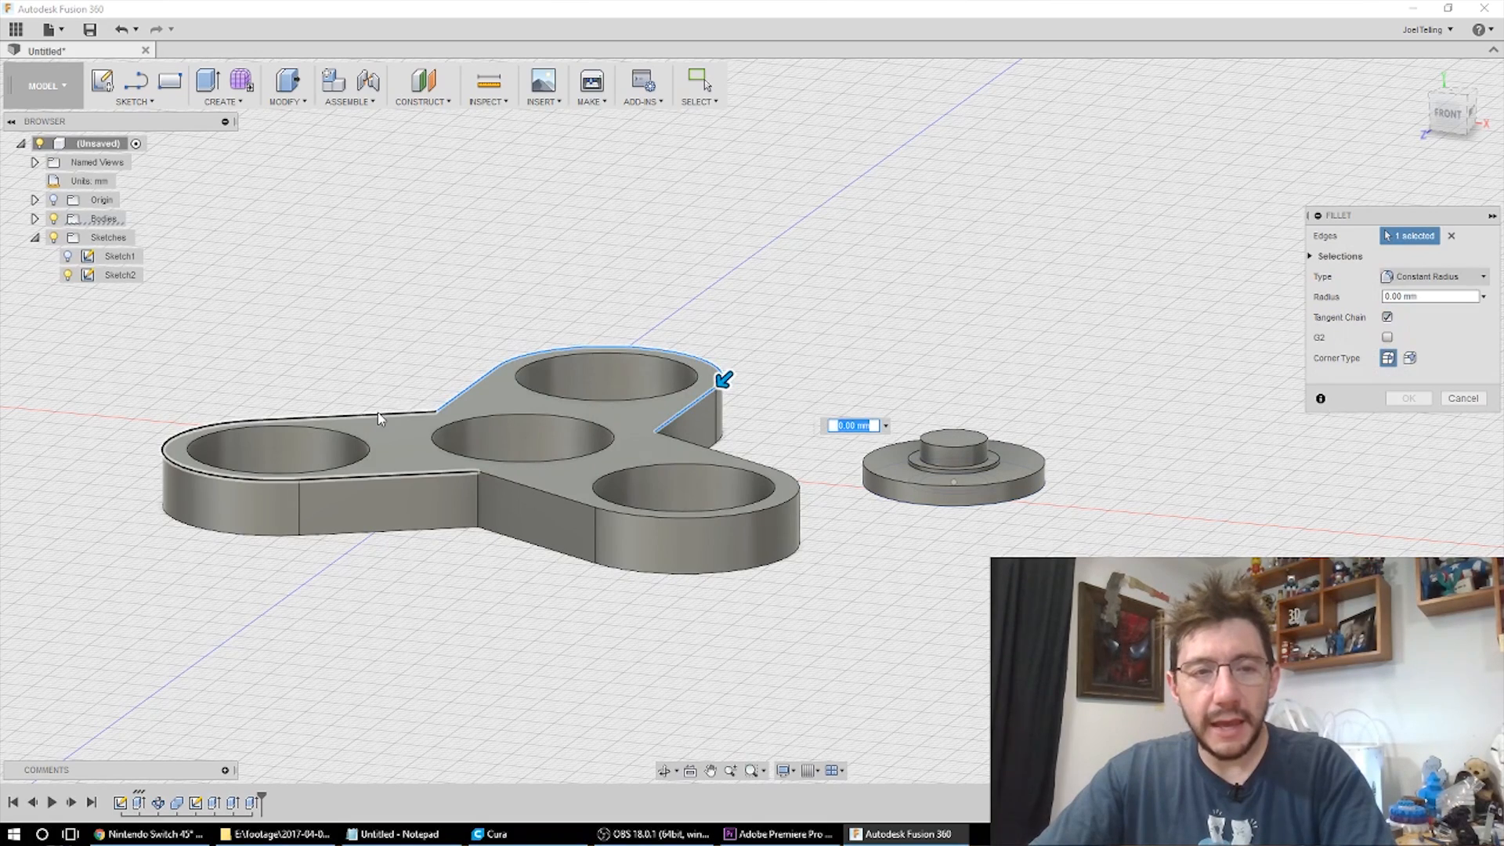
# Fillet the spinner's outer top and bottom edge loops into fully rounded sides
pyautogui.click(537, 484)
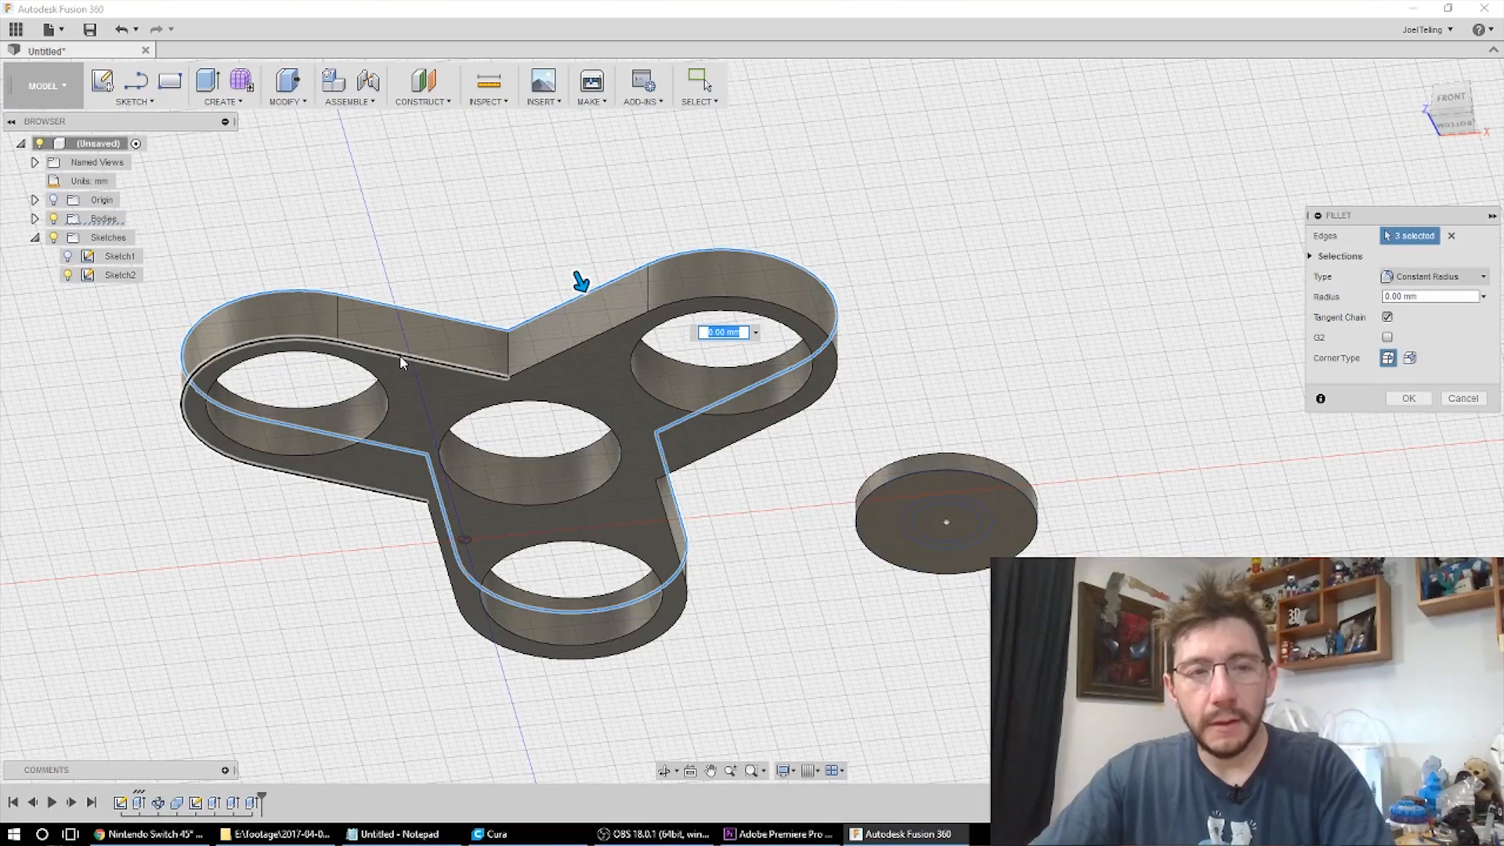
pyautogui.click(547, 359)
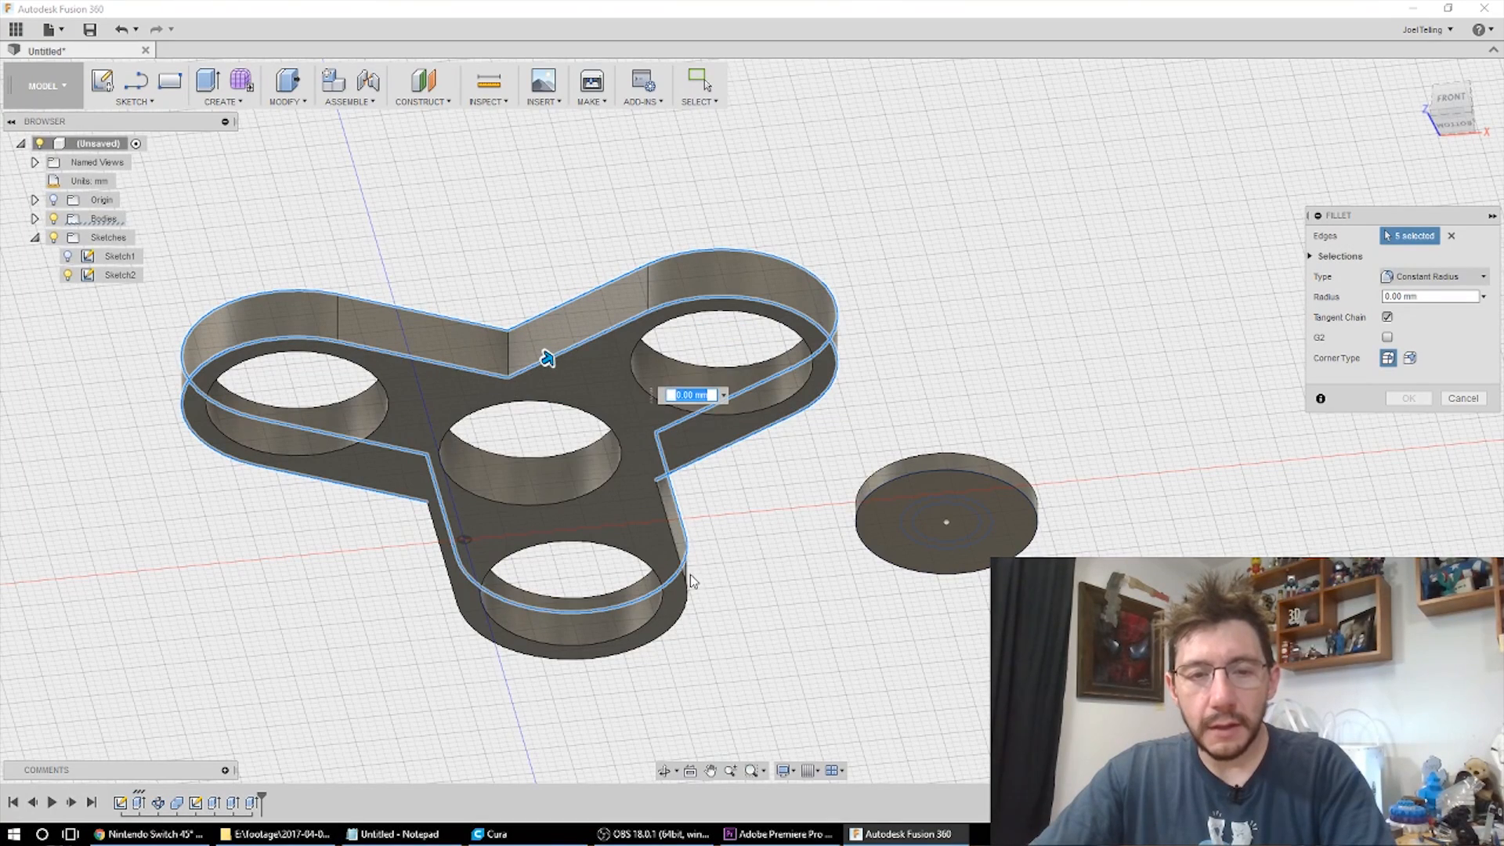
pyautogui.click(696, 606)
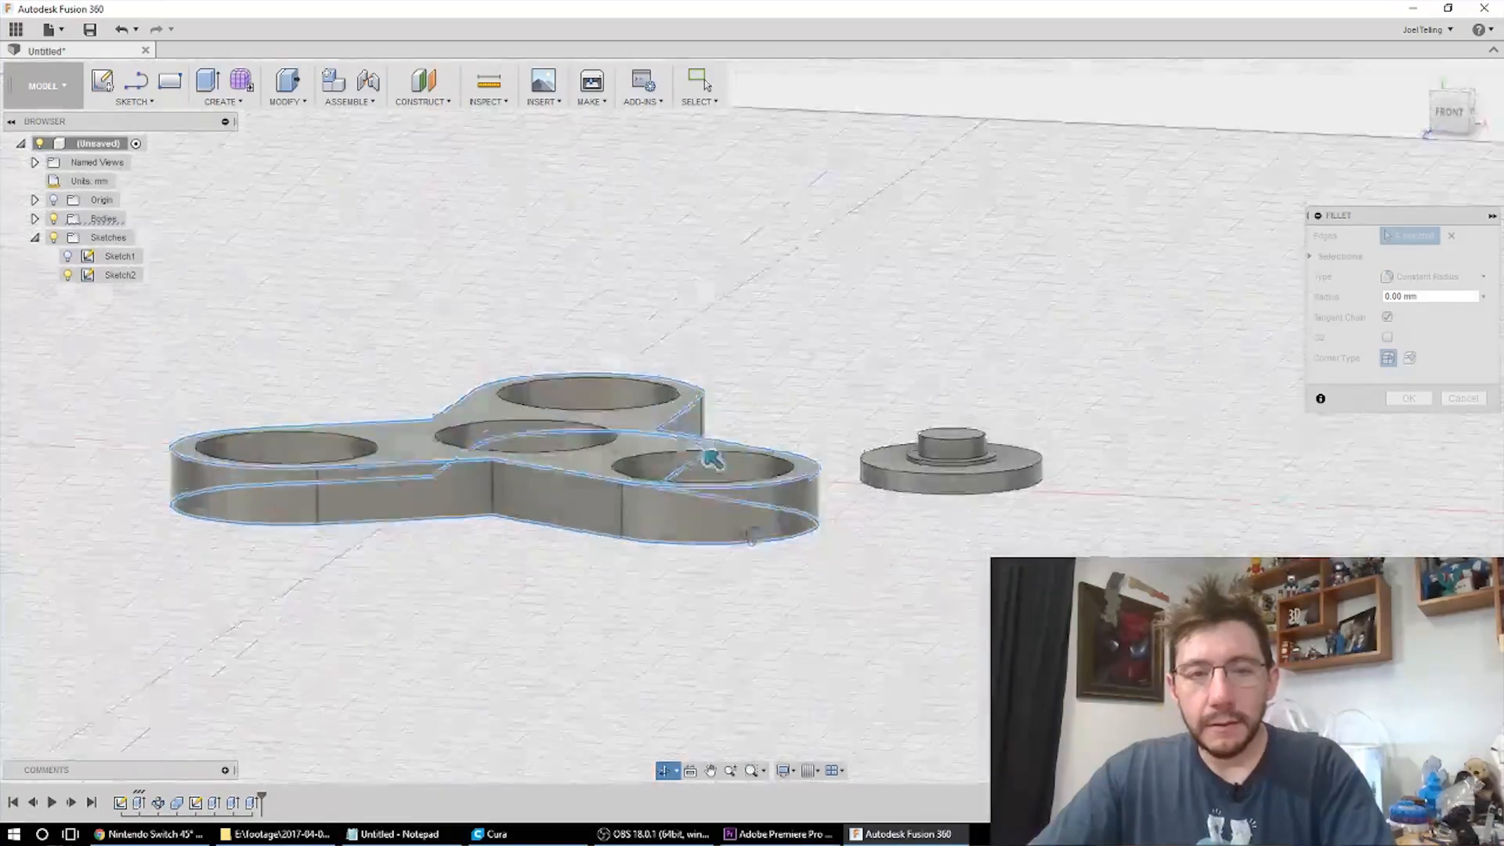
pyautogui.moveTo(710, 456); pyautogui.dragTo(551, 543)
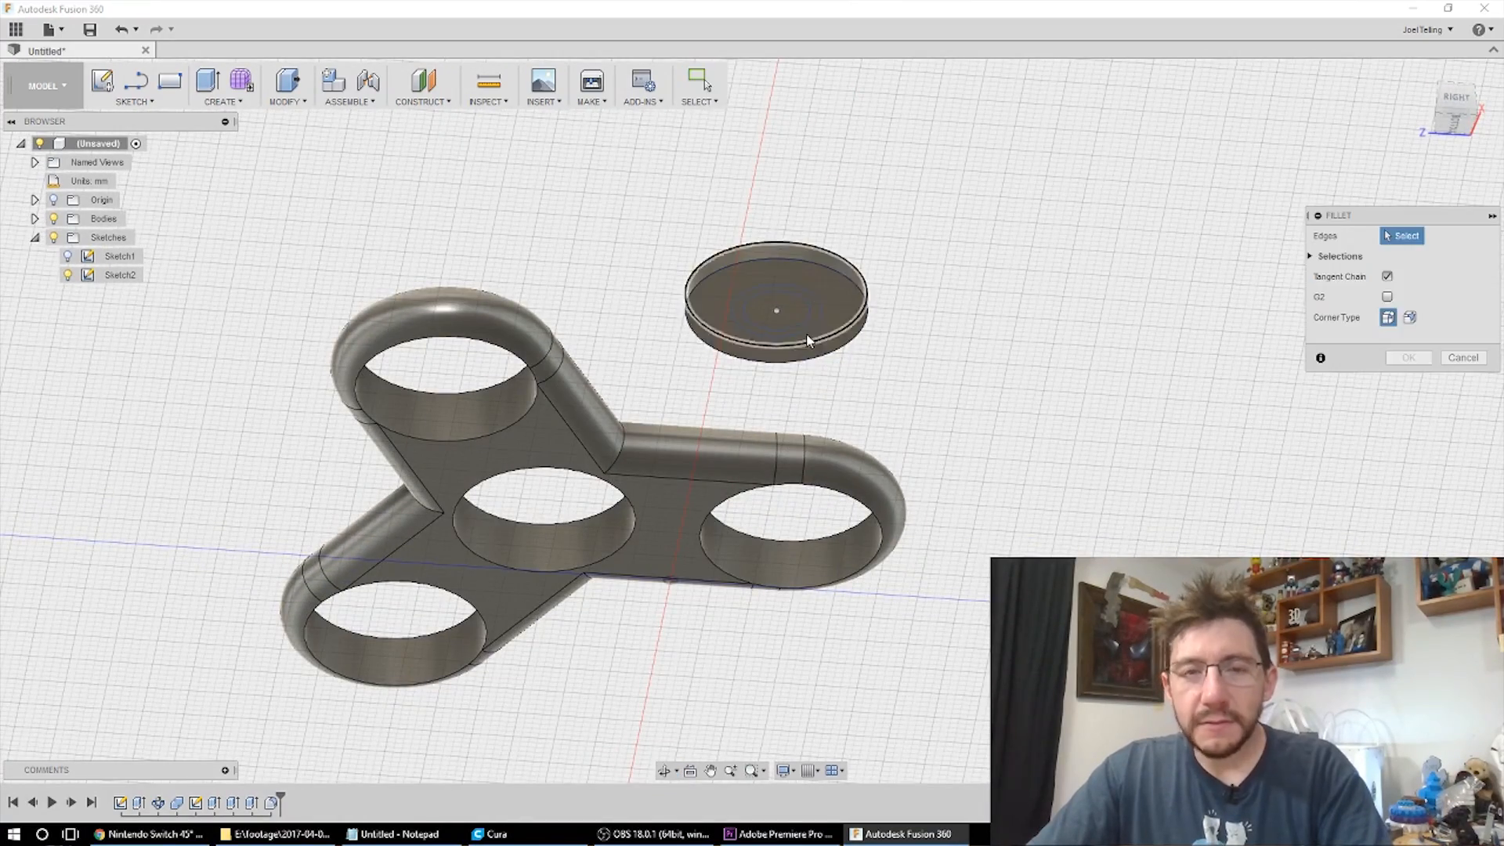
# Apply a 3.5 mm fillet to the end cap's outer rim edge
pyautogui.click(808, 260)
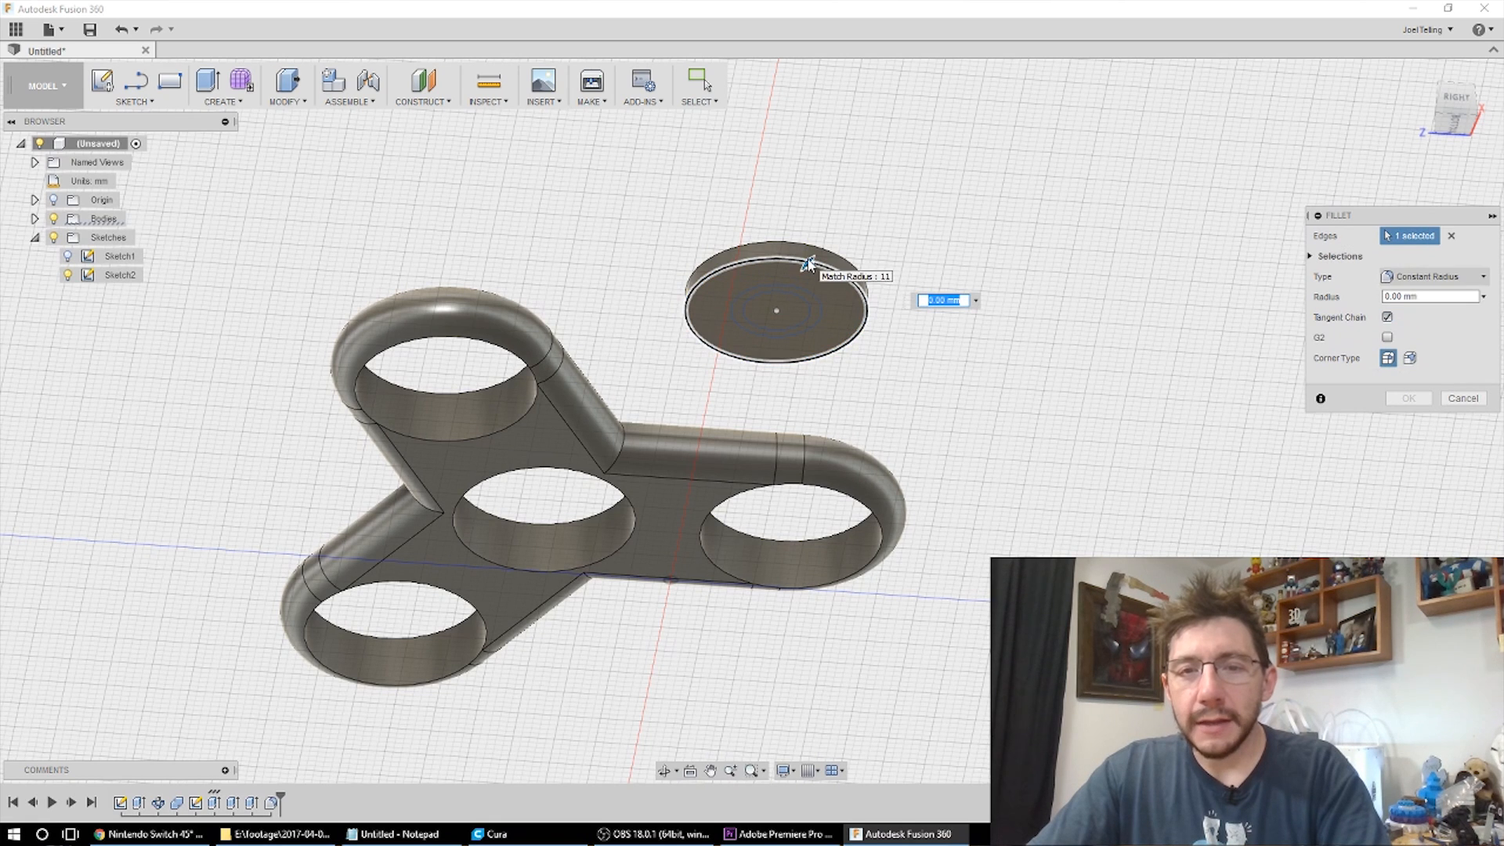
pyautogui.write('3.5')
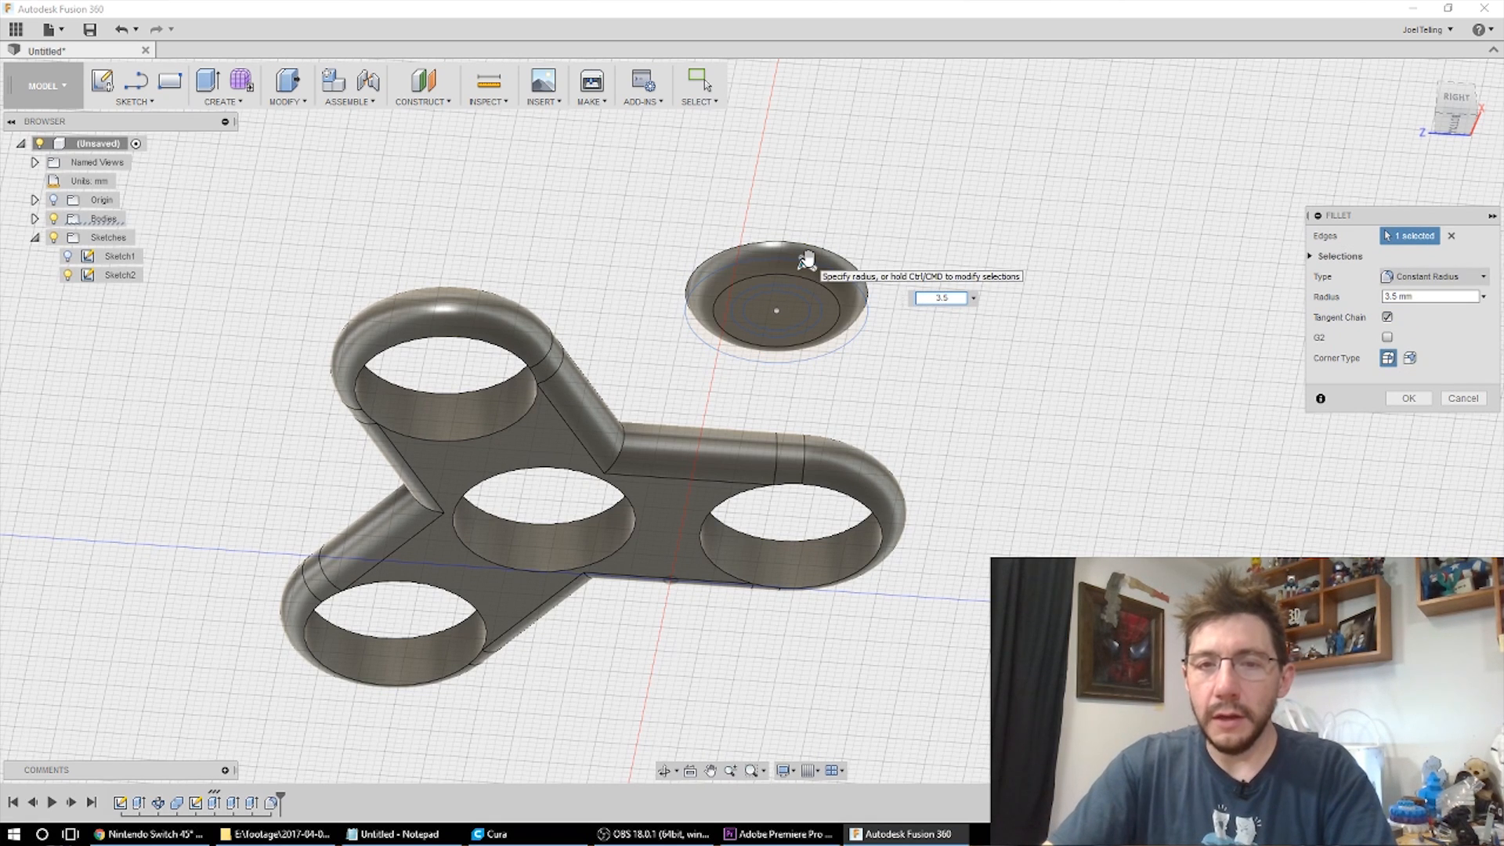